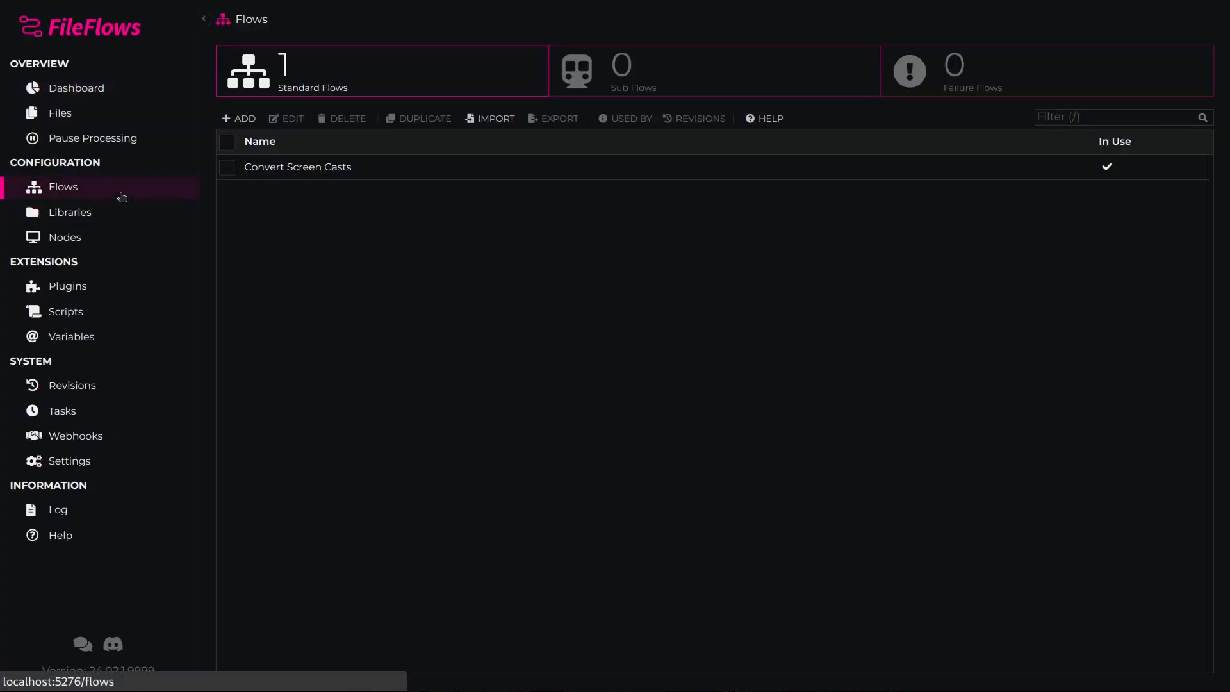
Step: Add a new flow using the Blank Sub Flow template from the Basic group
left_click(238, 118)
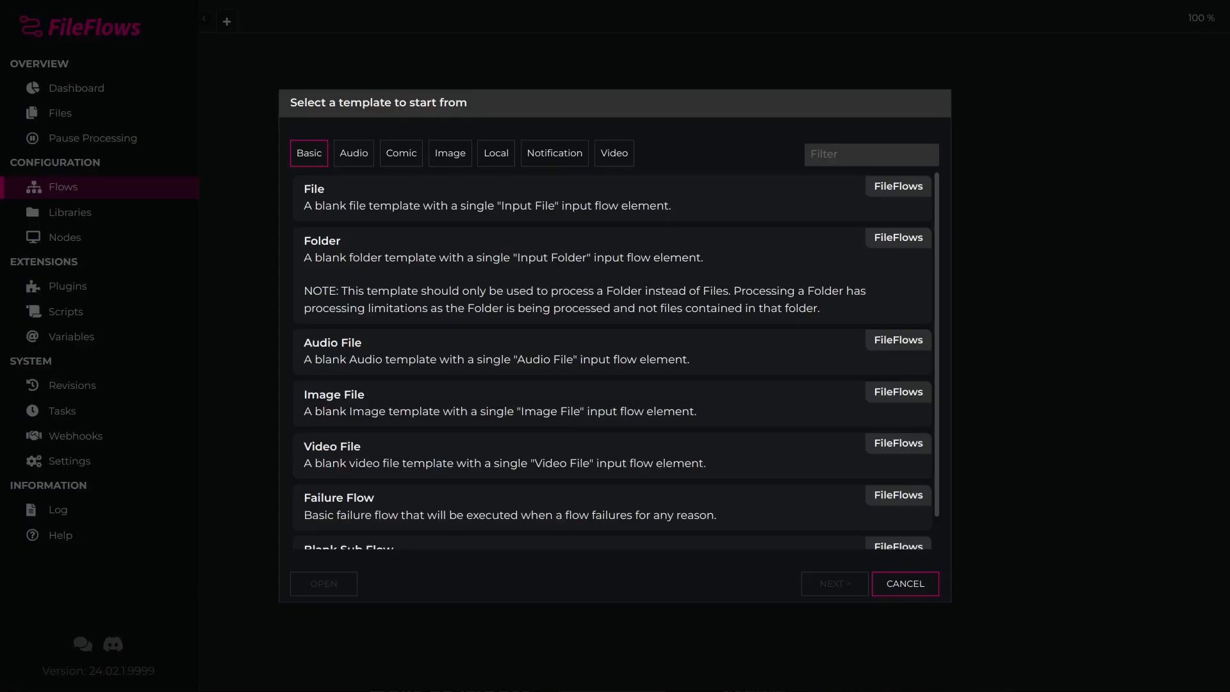
scroll("down", 3)
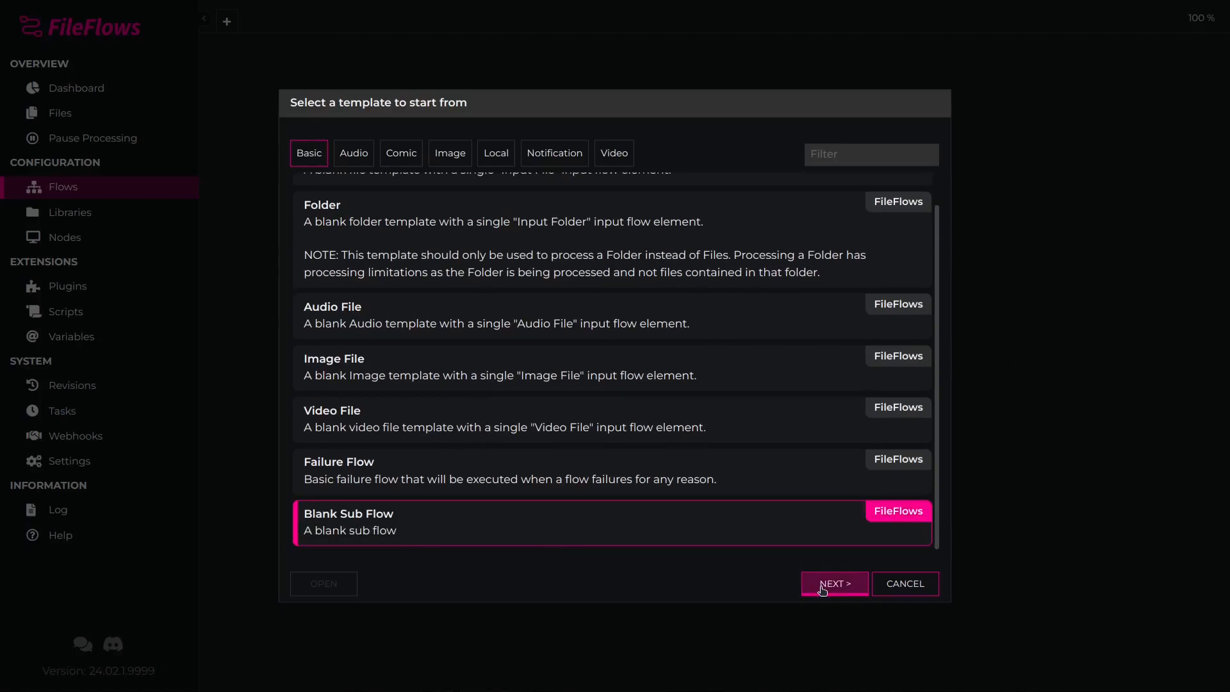
left_click(833, 583)
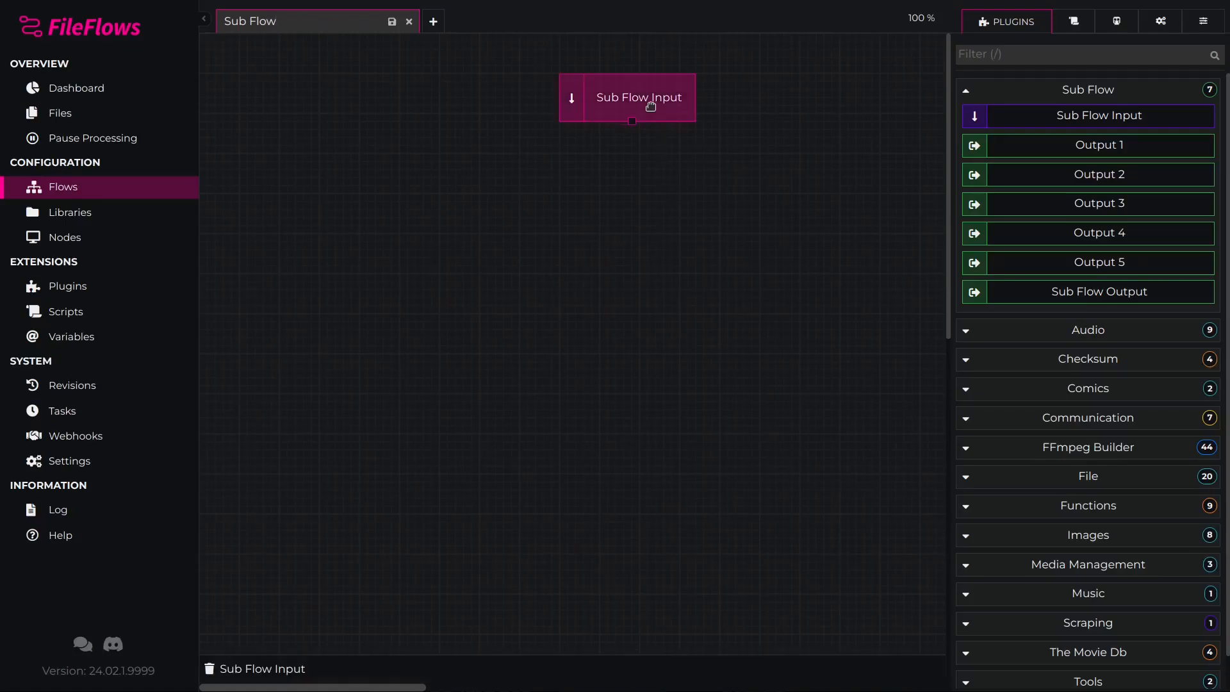
Step: Drag the Sub Flow Input node to the top-left of the canvas
left_click_drag(638, 98, 334, 88)
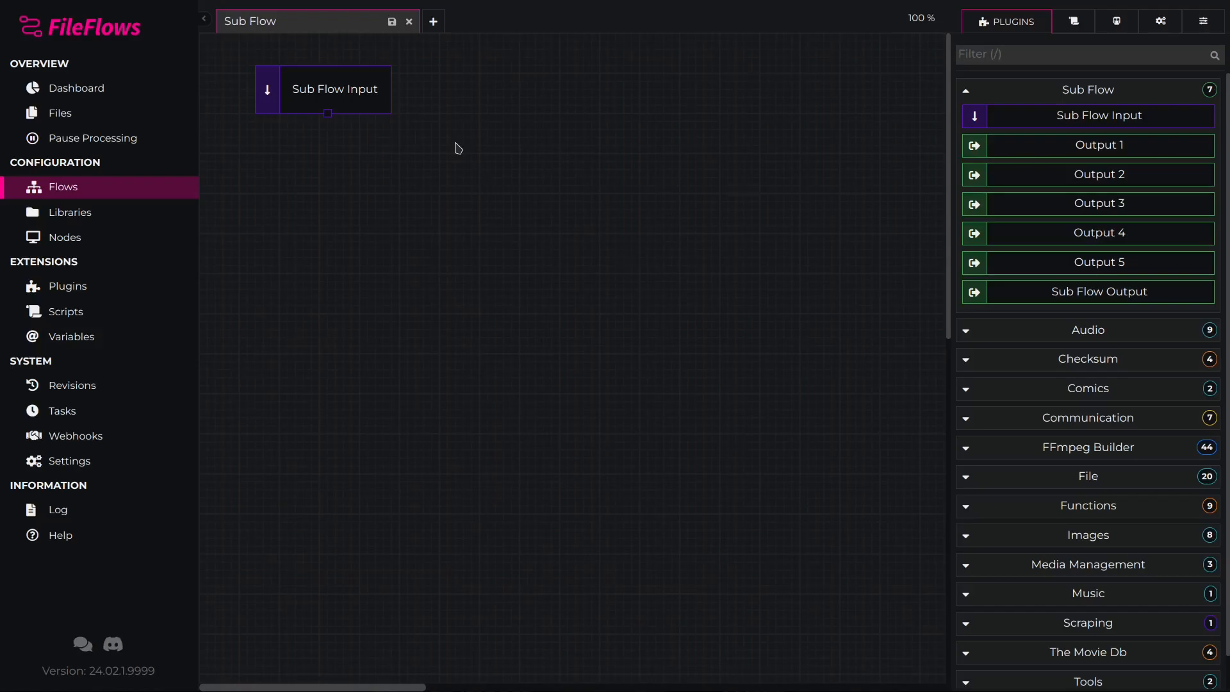
mouse_move(457, 149)
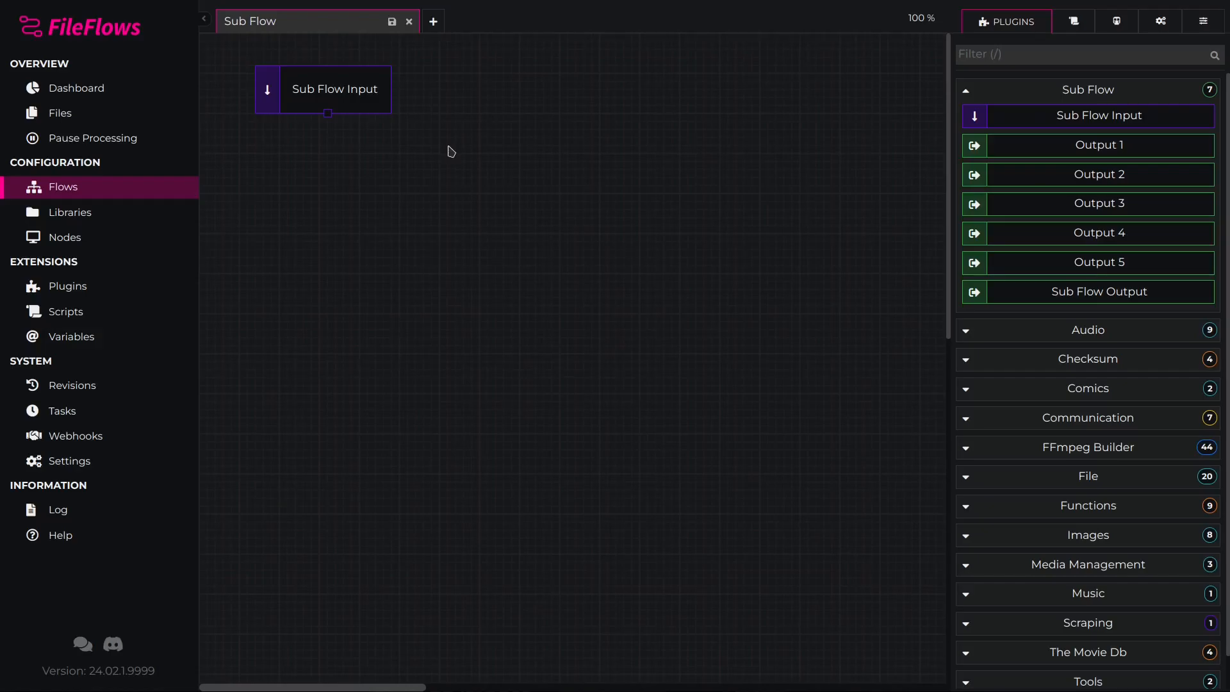
mouse_move(602, 189)
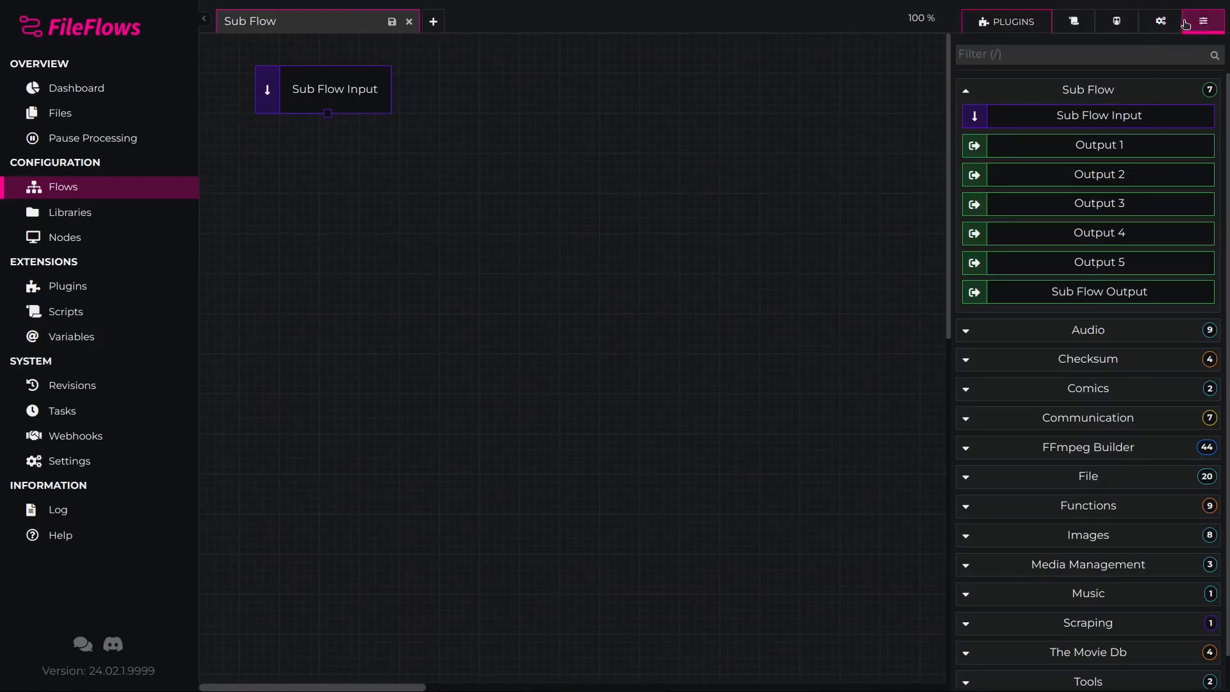
Step: Add the HEVC/AAC/MKV description and 'Temporary file created' output, then place FFMPEG Builder: Start
left_click(1136, 21)
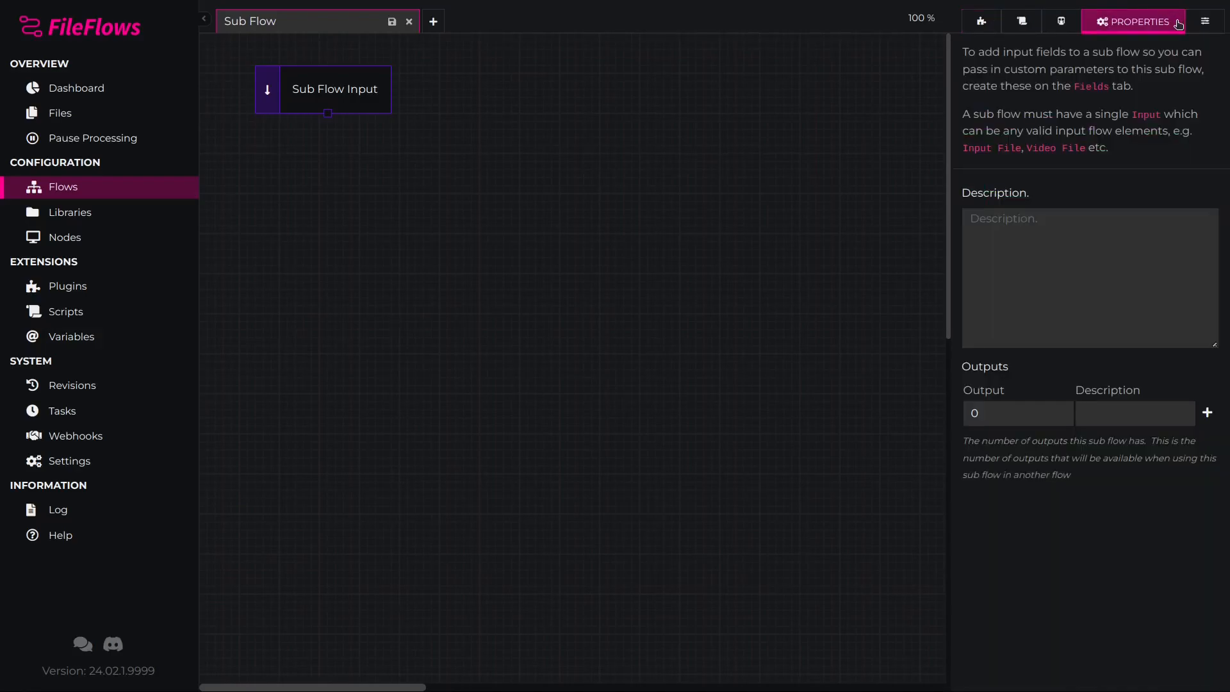
mouse_move(1122, 228)
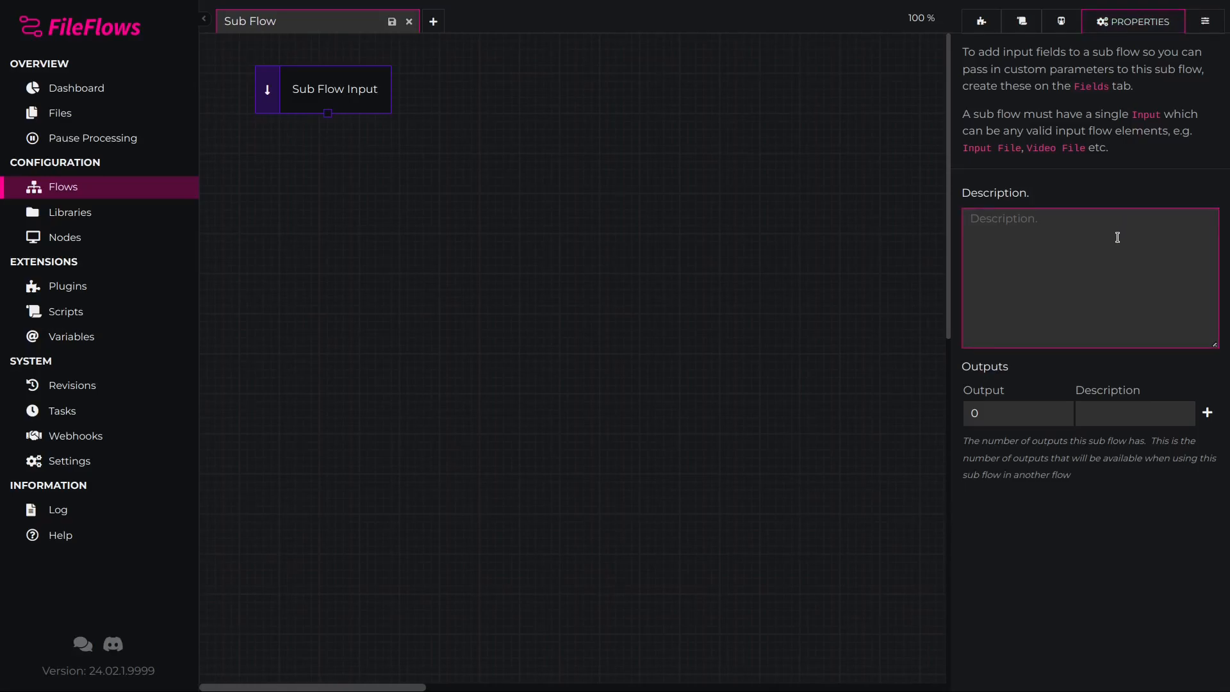
type("A sub flow that converts video to HEVC with AAC audio into a MKV container")
left_click(1019, 413)
type("1")
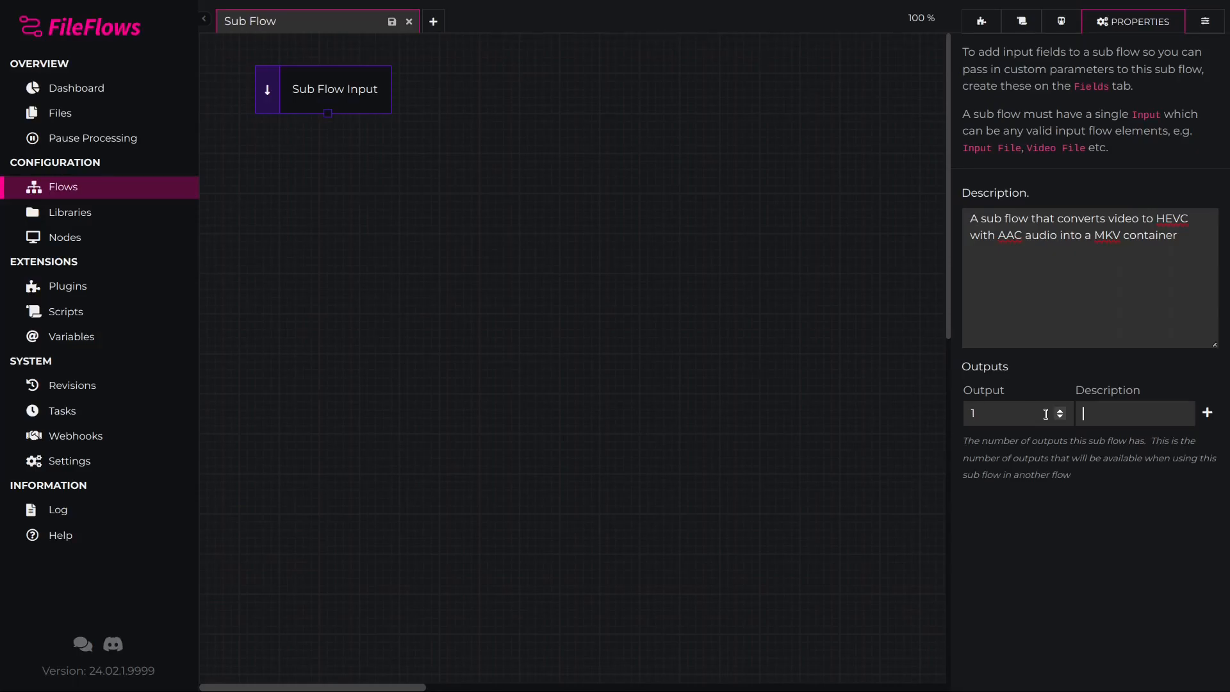
type("Temporary file created")
type("o changes required")
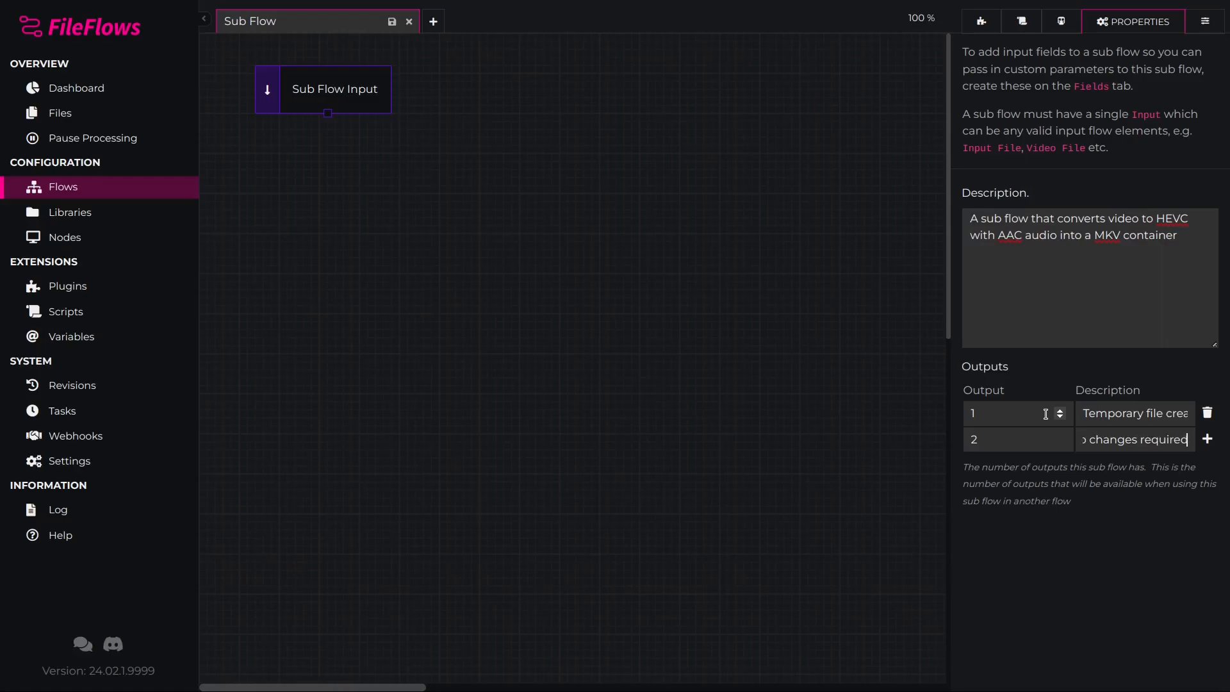
left_click(1208, 440)
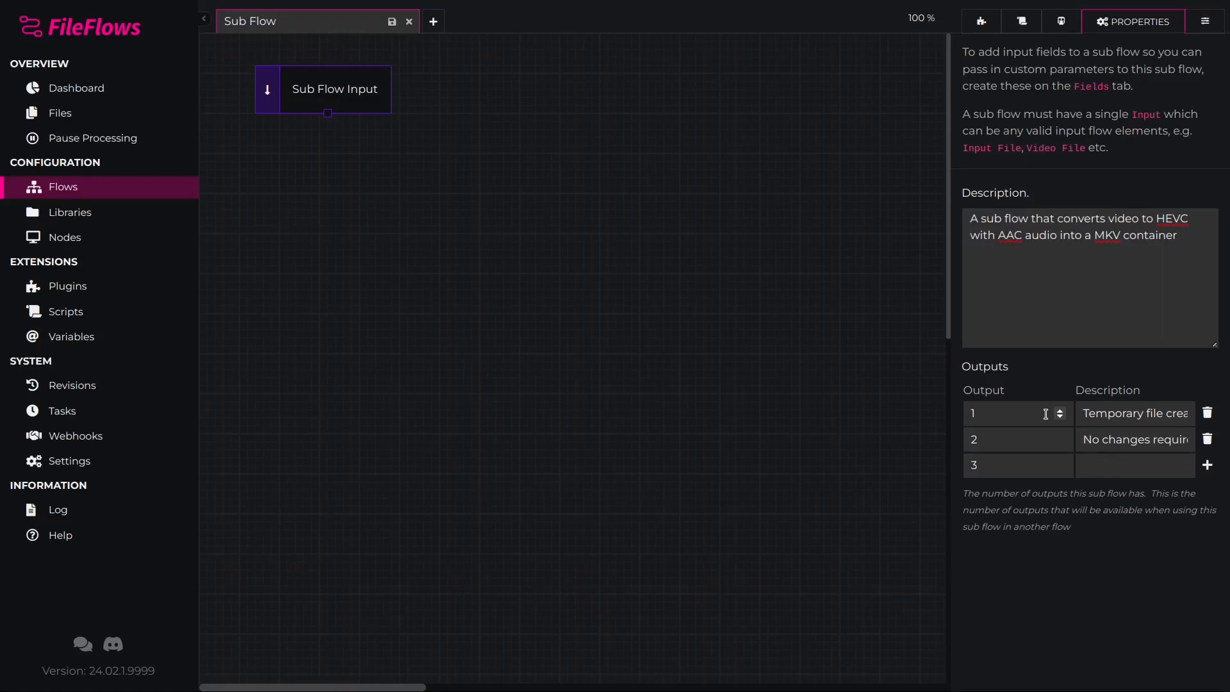
left_click(1007, 21)
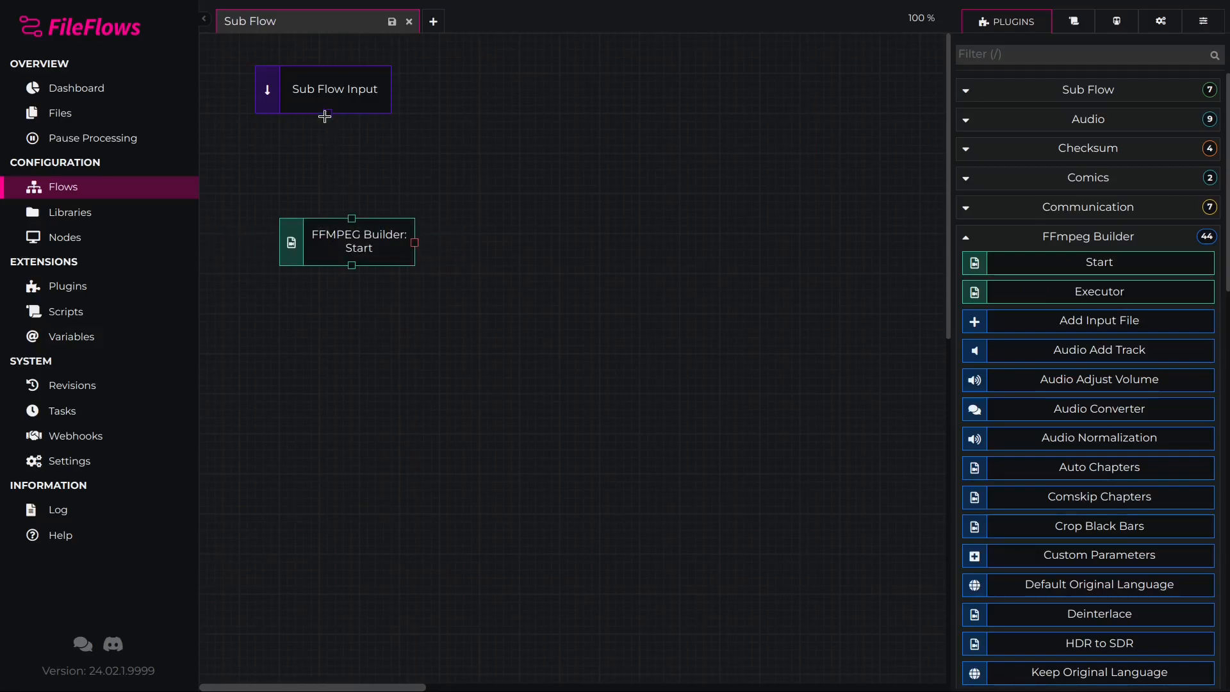
Step: Link Sub Flow Input to Start, add and connect Video Encode, then add Audio Converter
left_click_drag(325, 114, 352, 218)
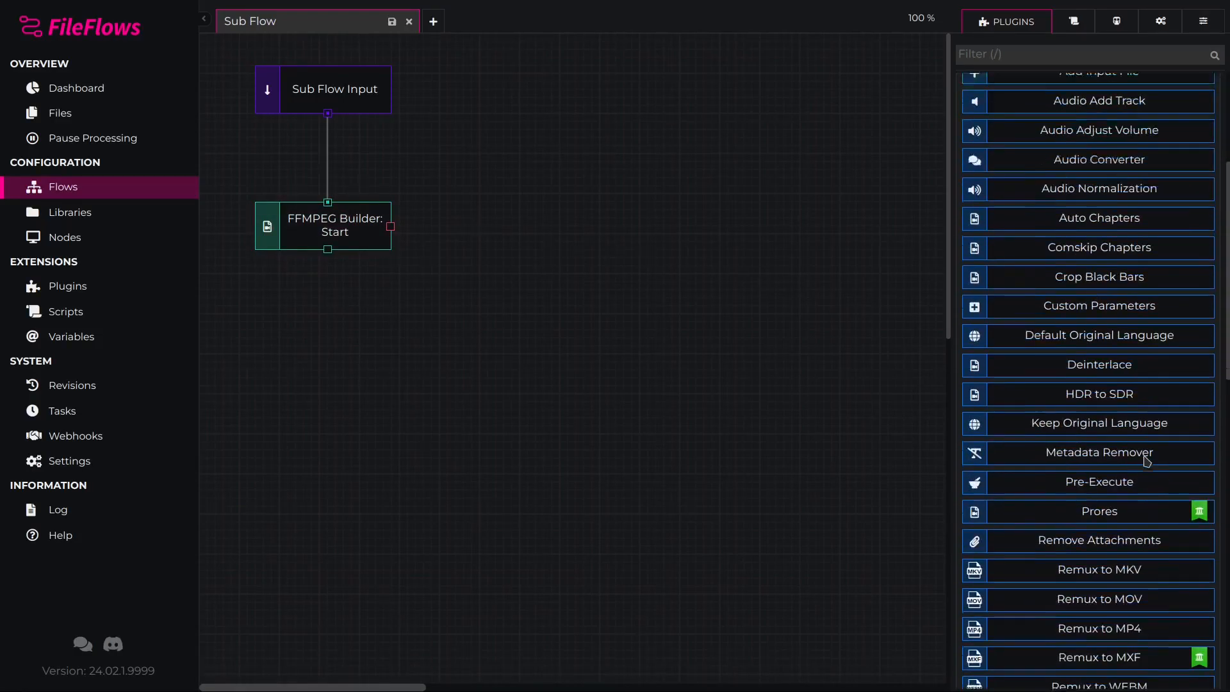
scroll("down", 3)
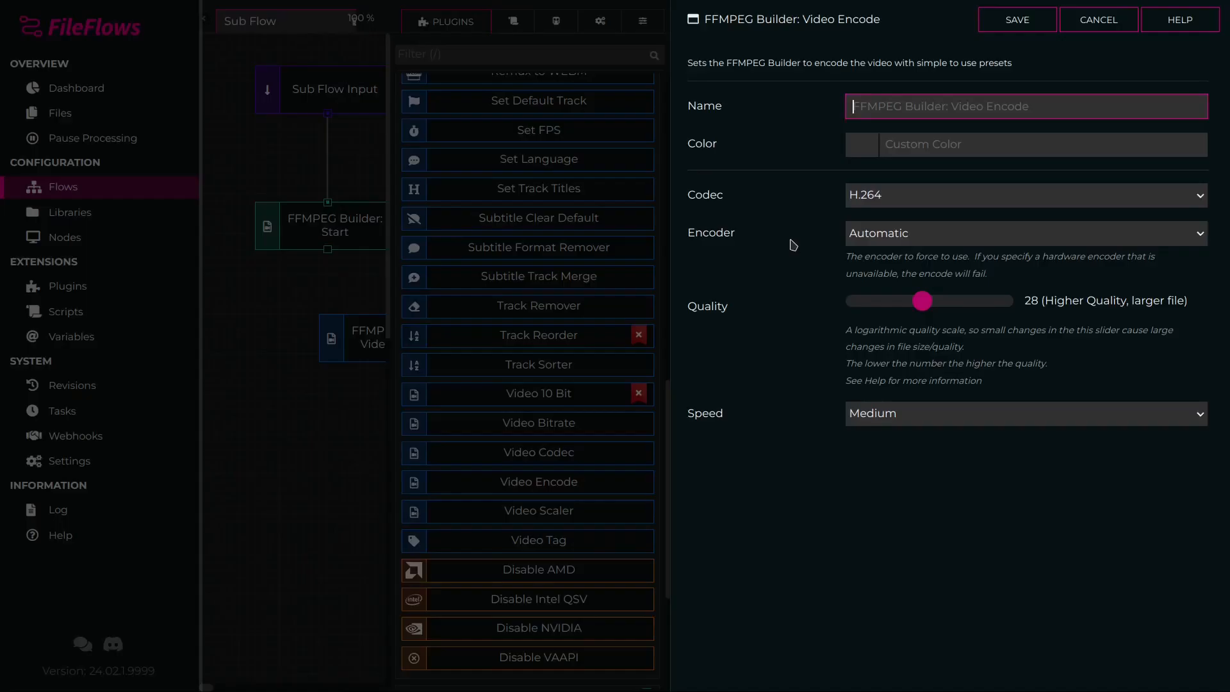
left_click(1020, 195)
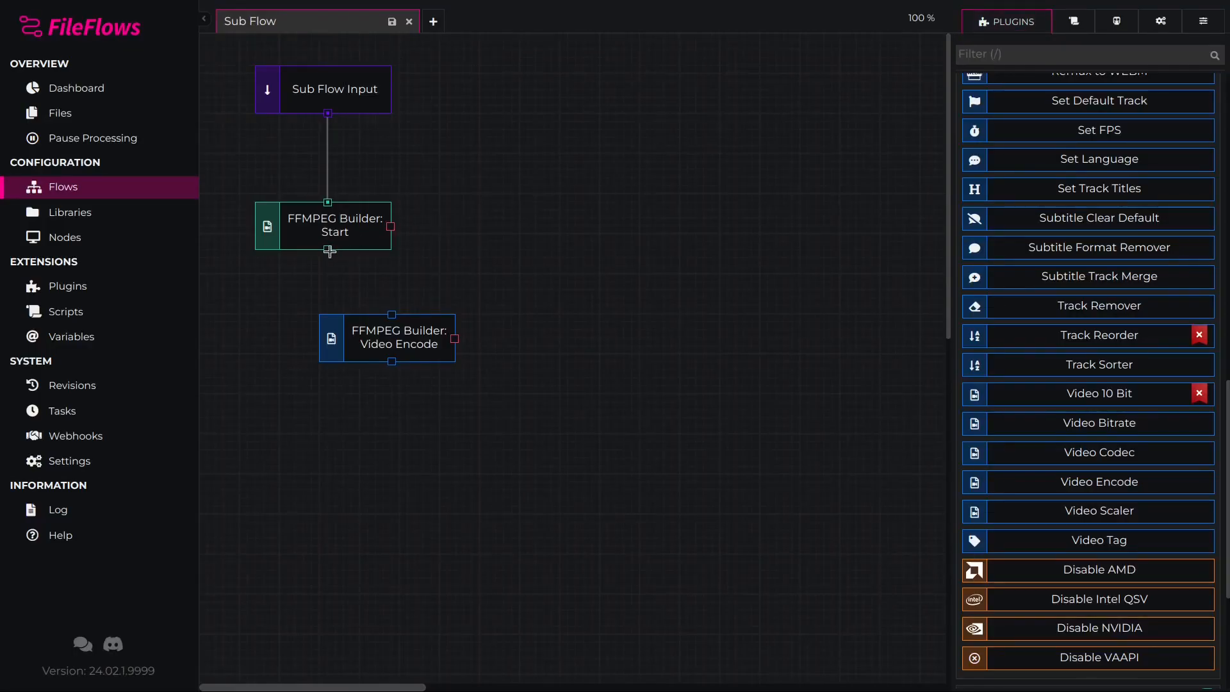
left_click_drag(392, 337, 329, 338)
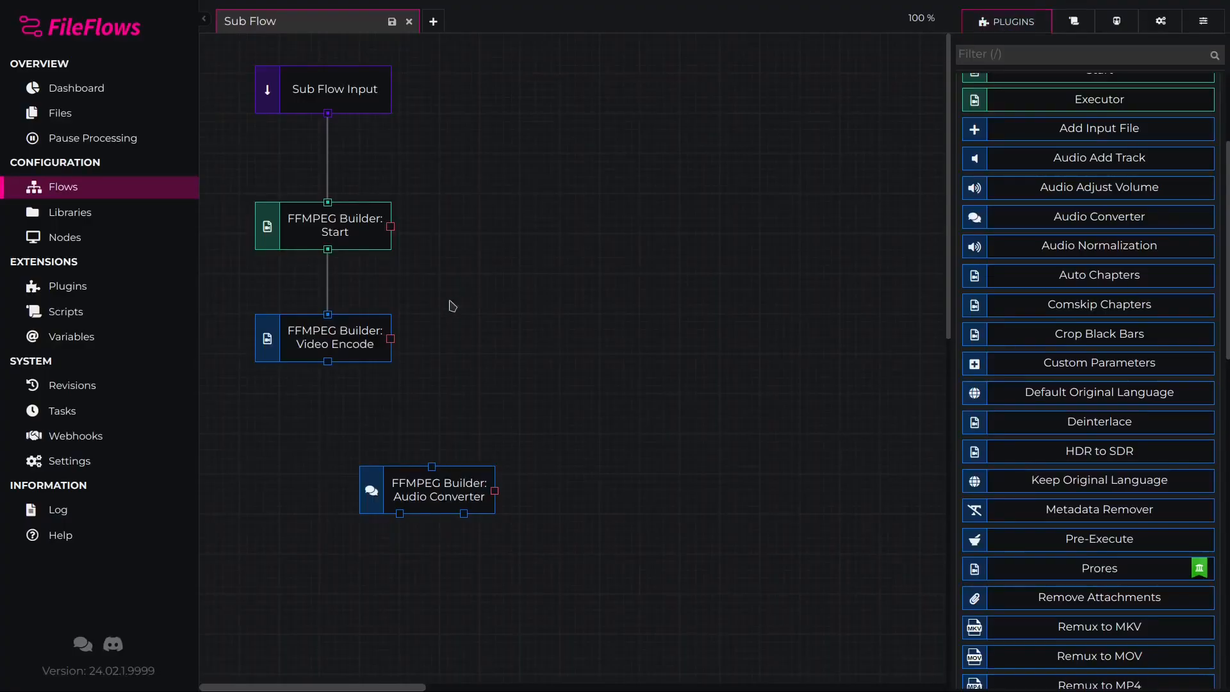
Step: Connect Video Encode to Audio Converter, feed it into Remux to MKV, and move Remux top-right
left_click_drag(327, 362, 431, 467)
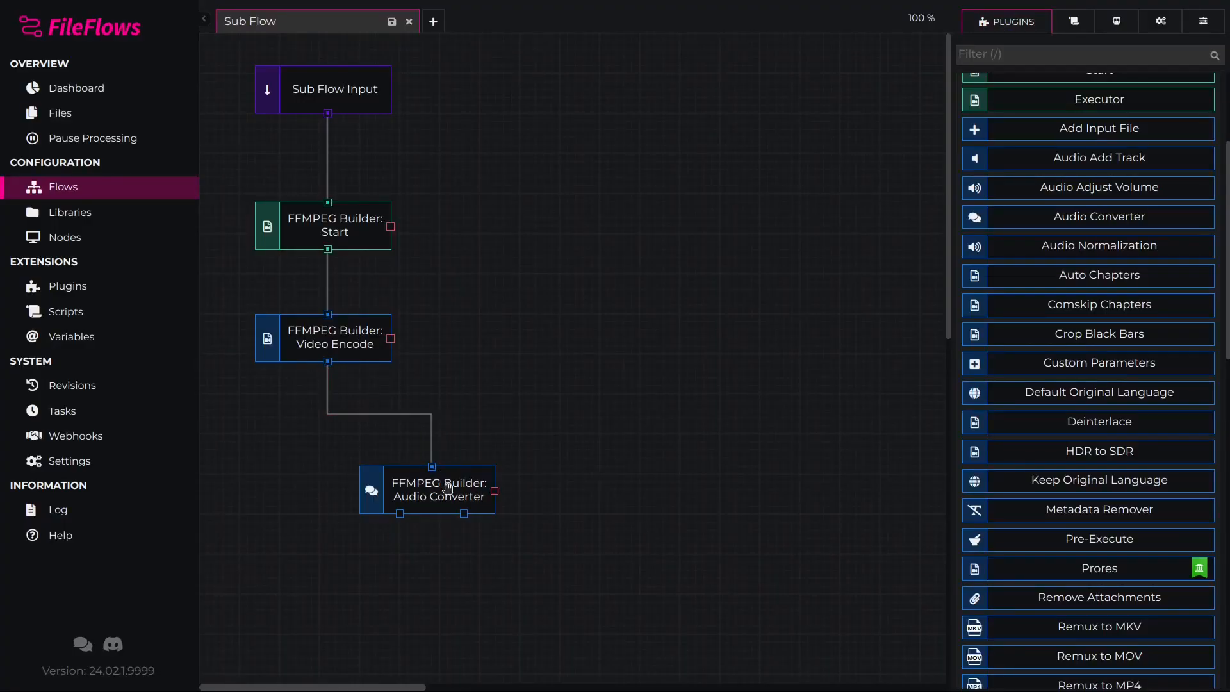
left_click_drag(430, 490, 323, 458)
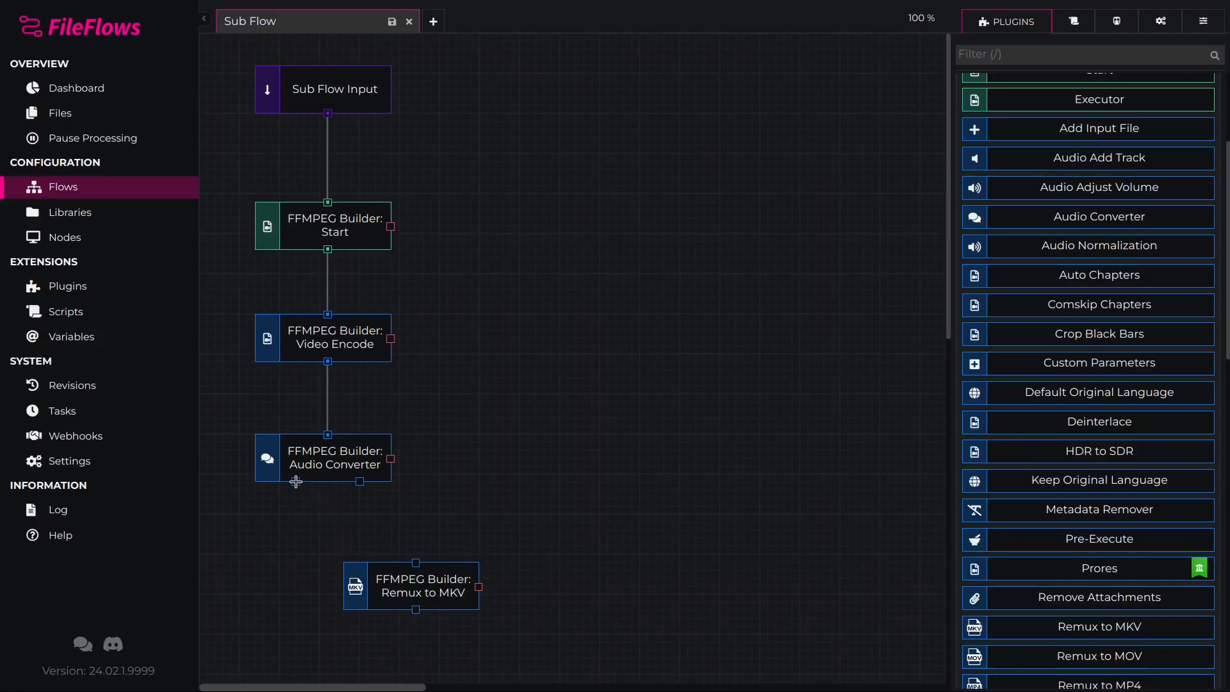
left_click_drag(327, 482, 415, 554)
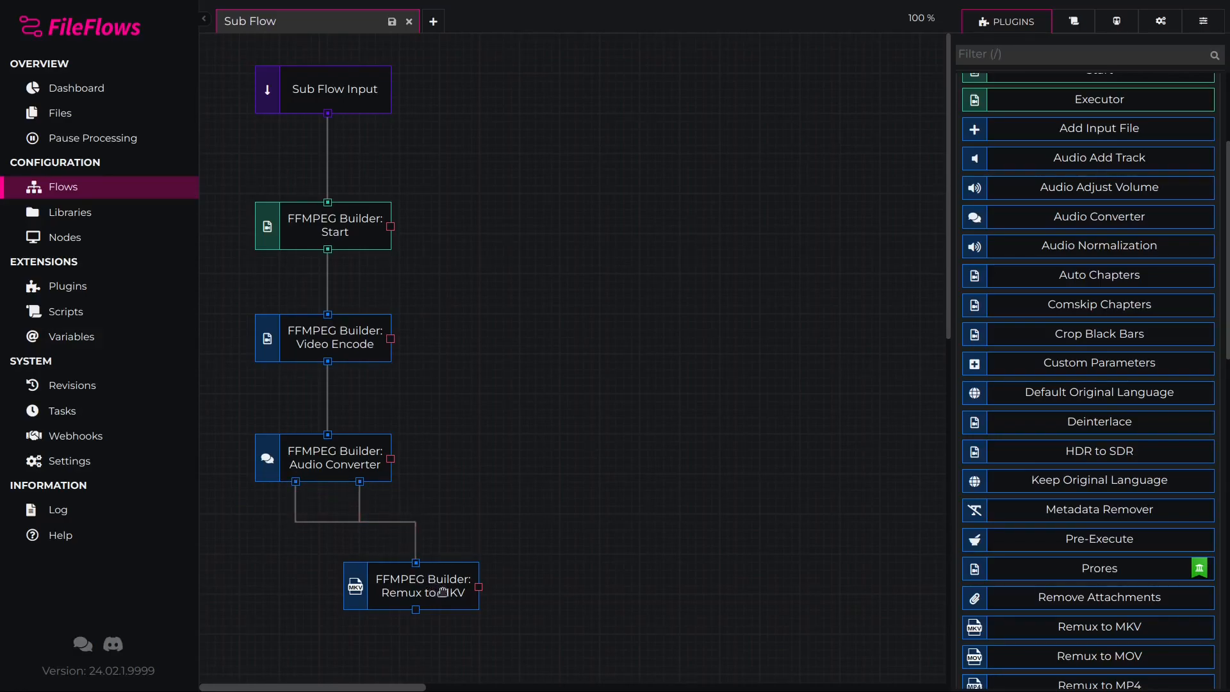
left_click_drag(412, 587, 612, 106)
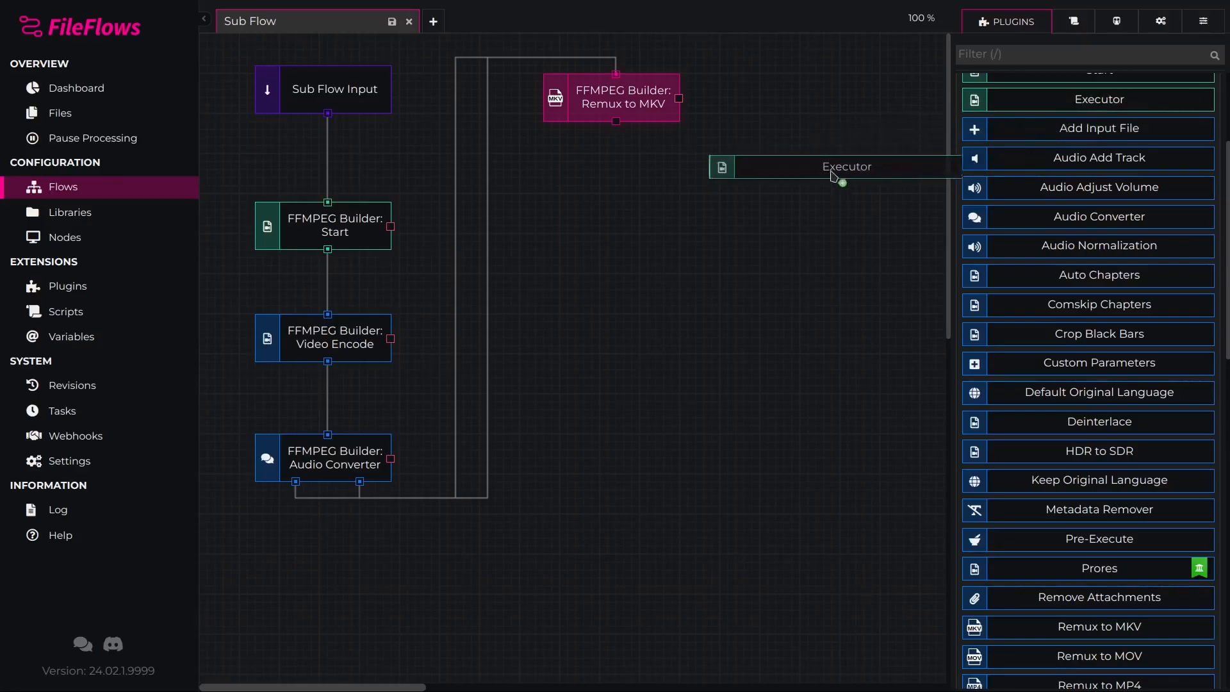
Step: Place FFMPEG Builder: Executor below Remux to MKV and connect them
left_click_drag(846, 166, 635, 192)
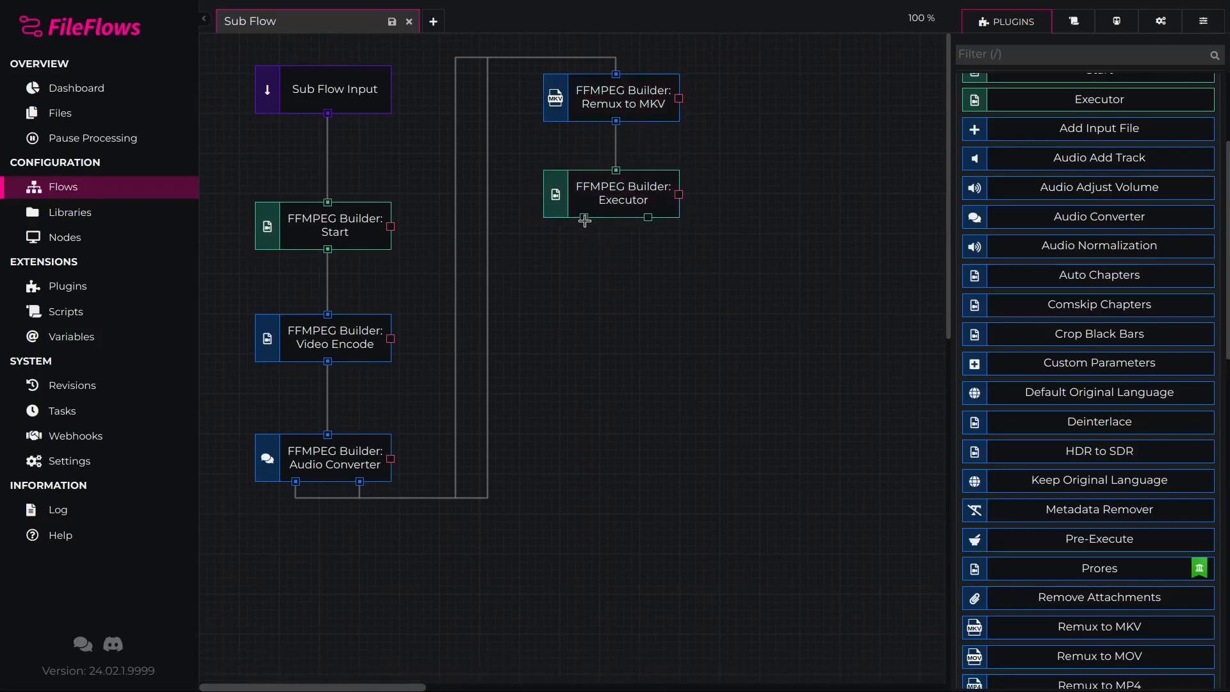
mouse_move(584, 220)
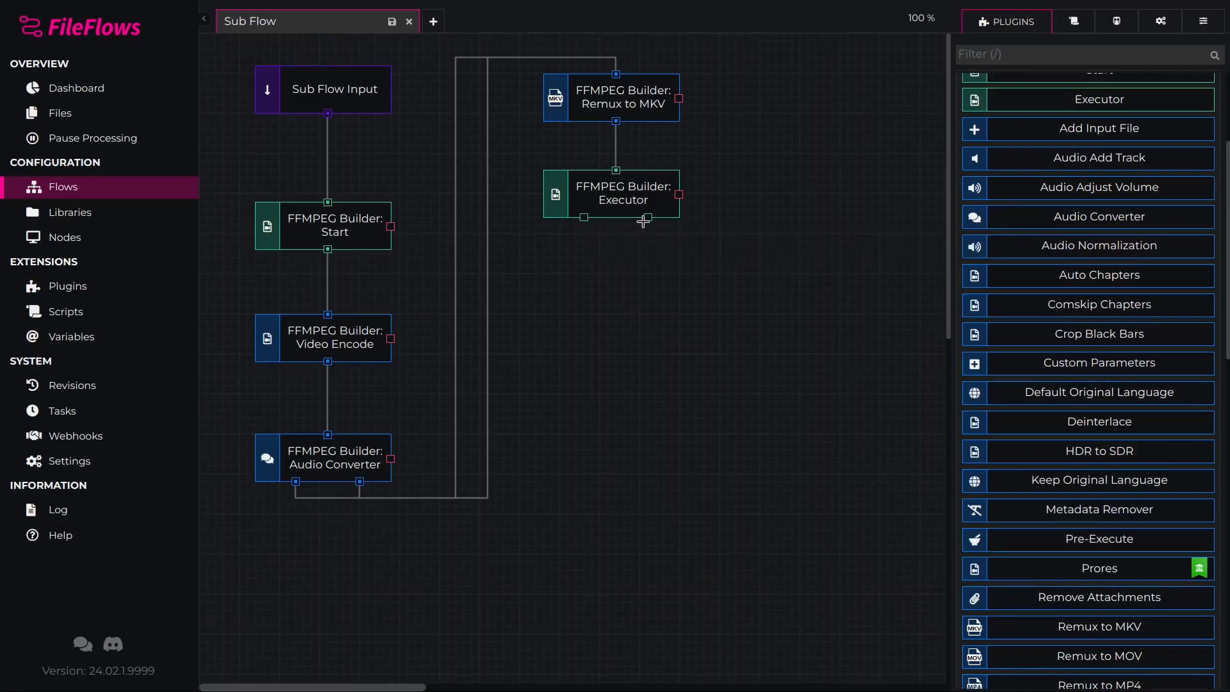
mouse_move(643, 218)
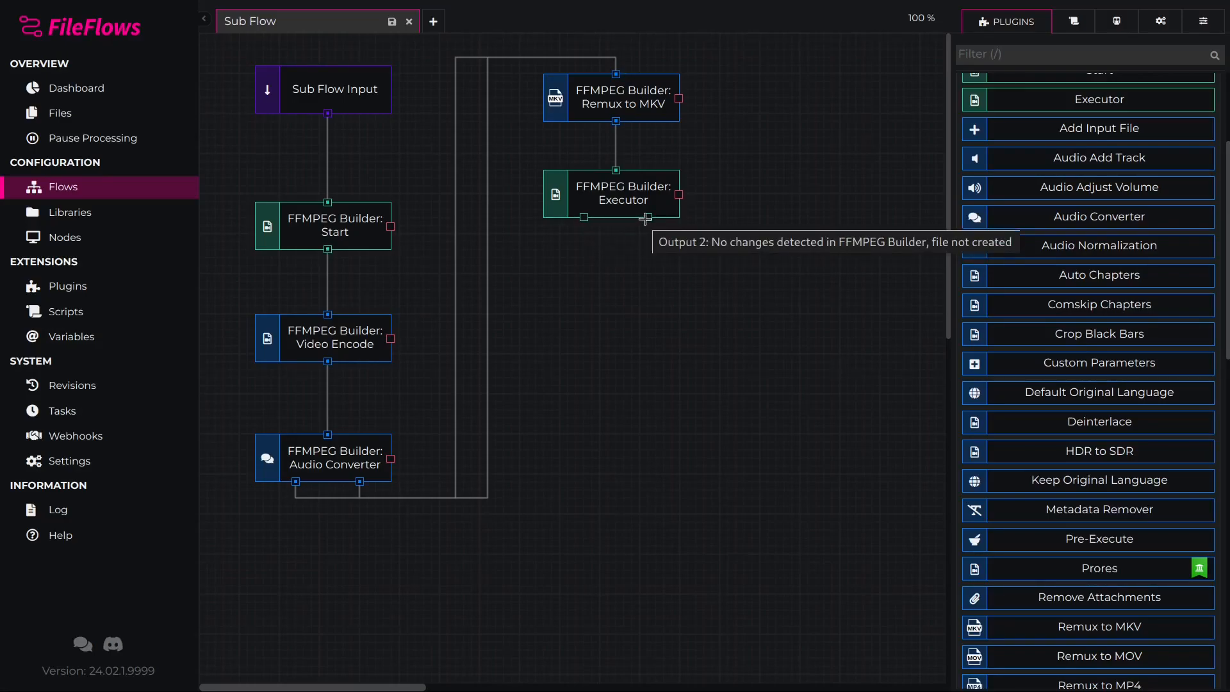
mouse_move(615, 262)
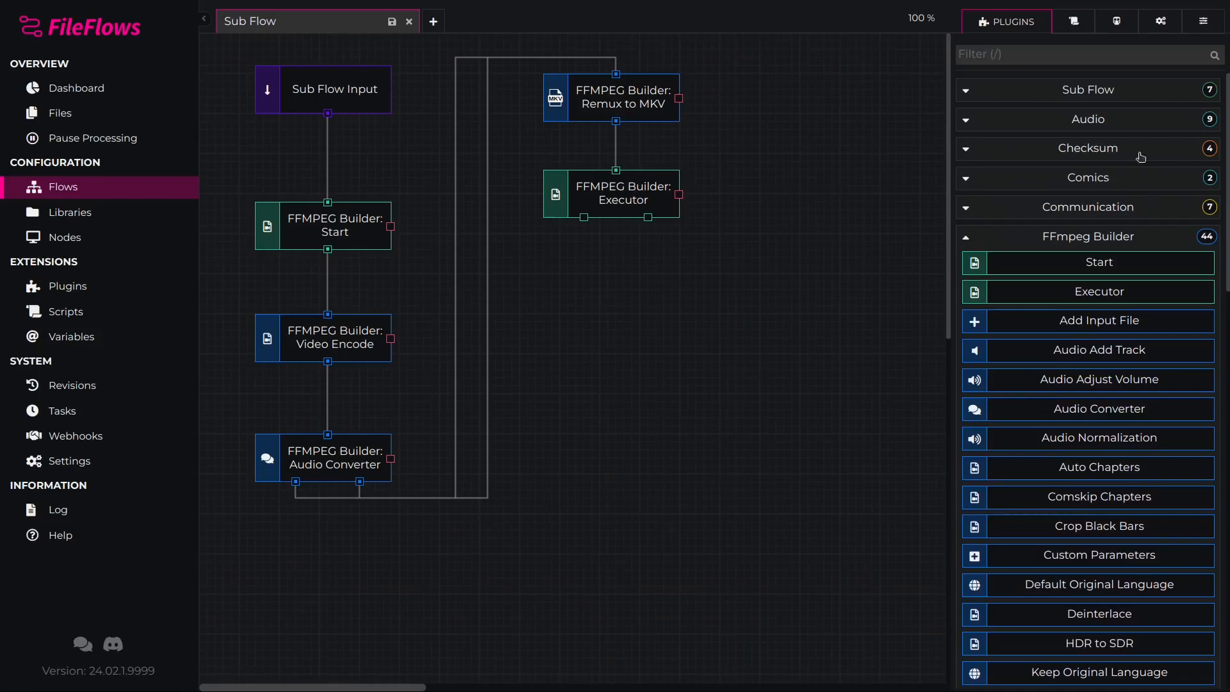
Step: Add Output 1 and Output 2 from the Sub Flow group and wire the Executor's outputs
left_click(1088, 90)
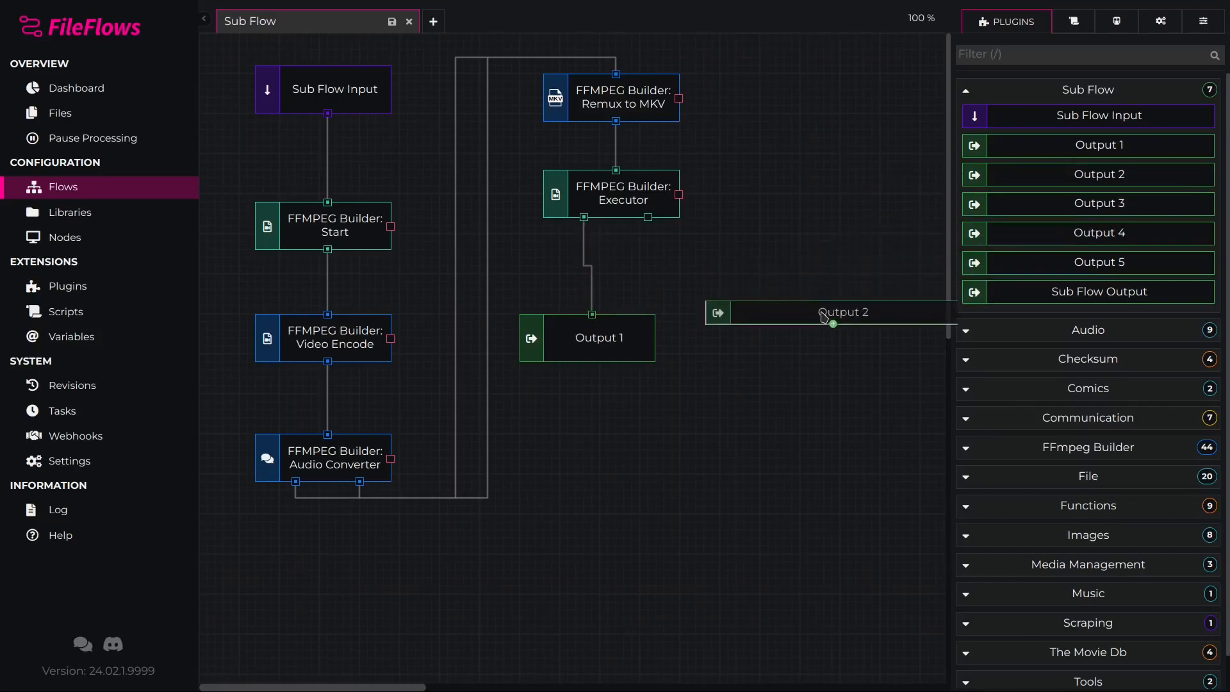
left_click_drag(843, 312, 799, 338)
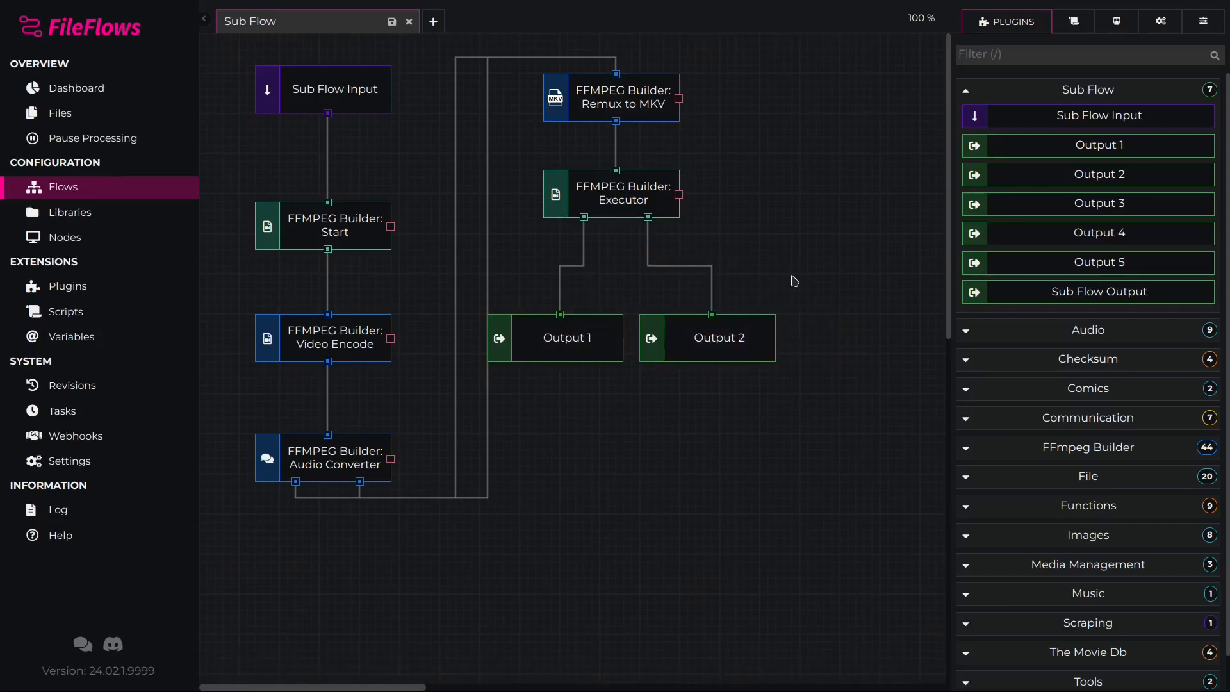
mouse_move(773, 272)
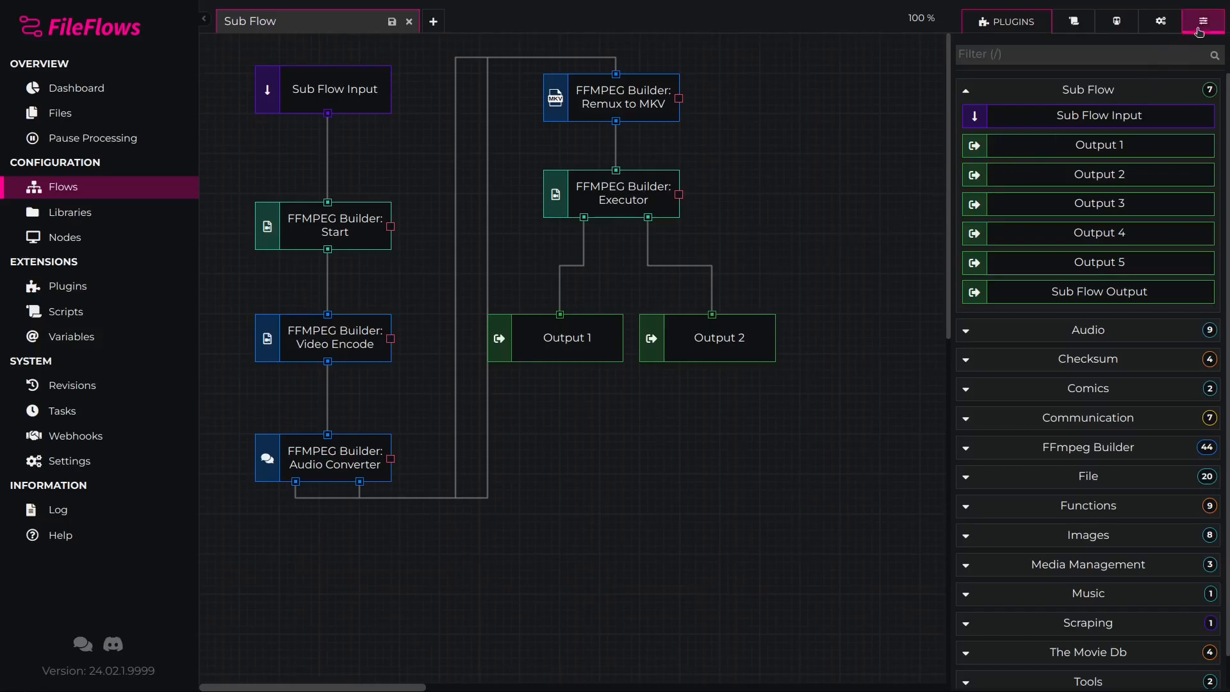
Step: Show the Fields list and open Video Encode settings (HEVC, quality 28)
left_click(1202, 21)
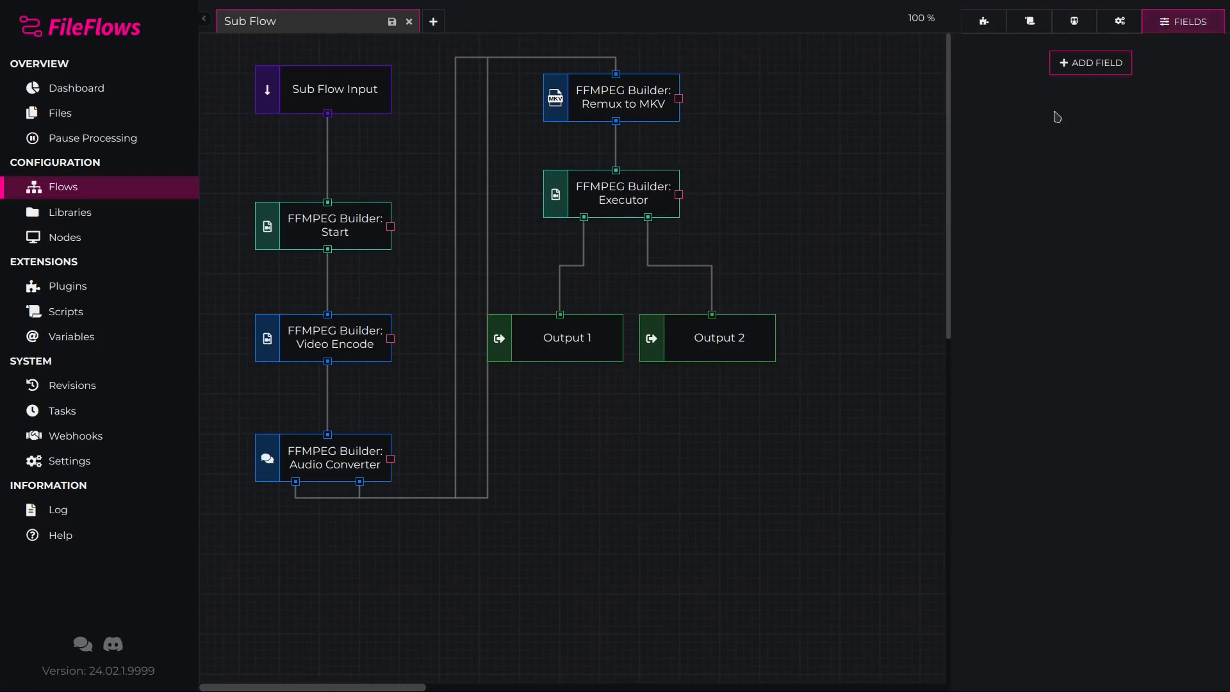
mouse_move(806, 210)
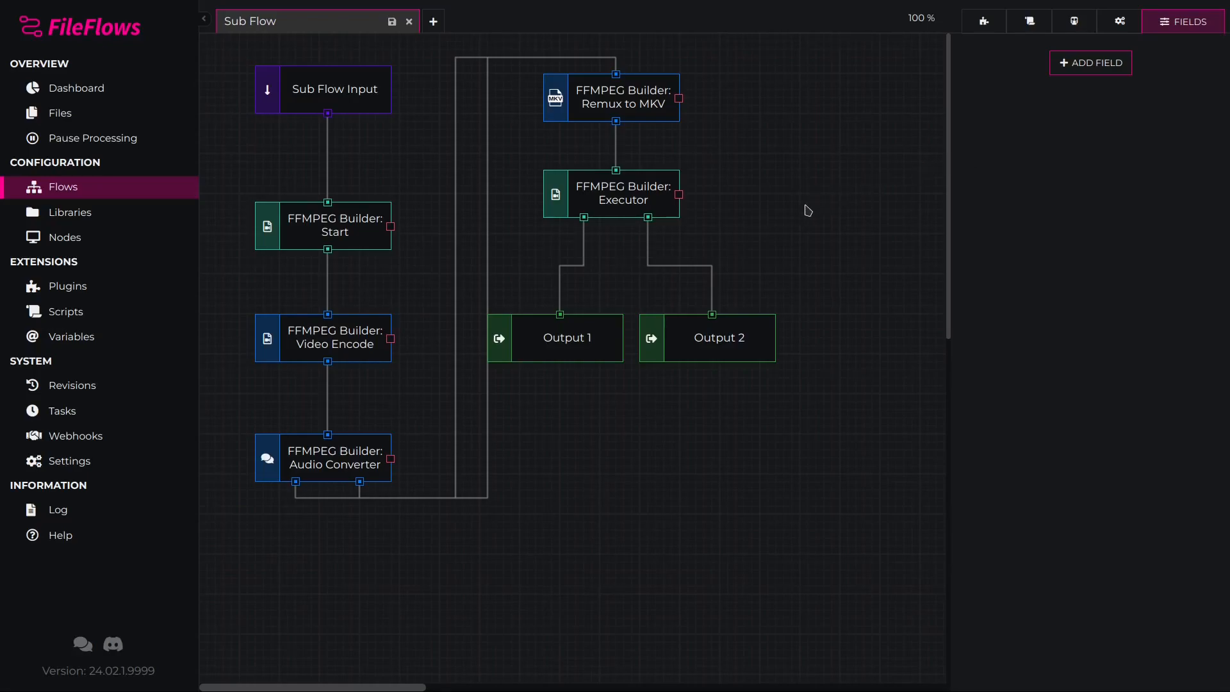
mouse_move(797, 222)
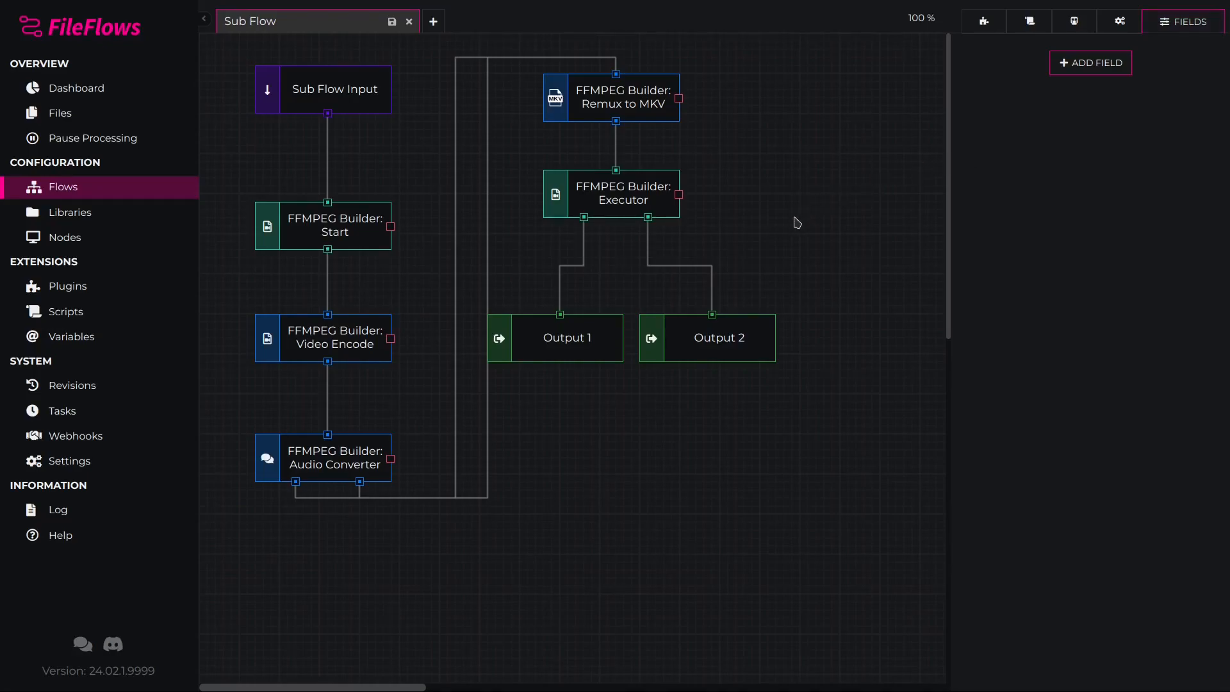
mouse_move(353, 335)
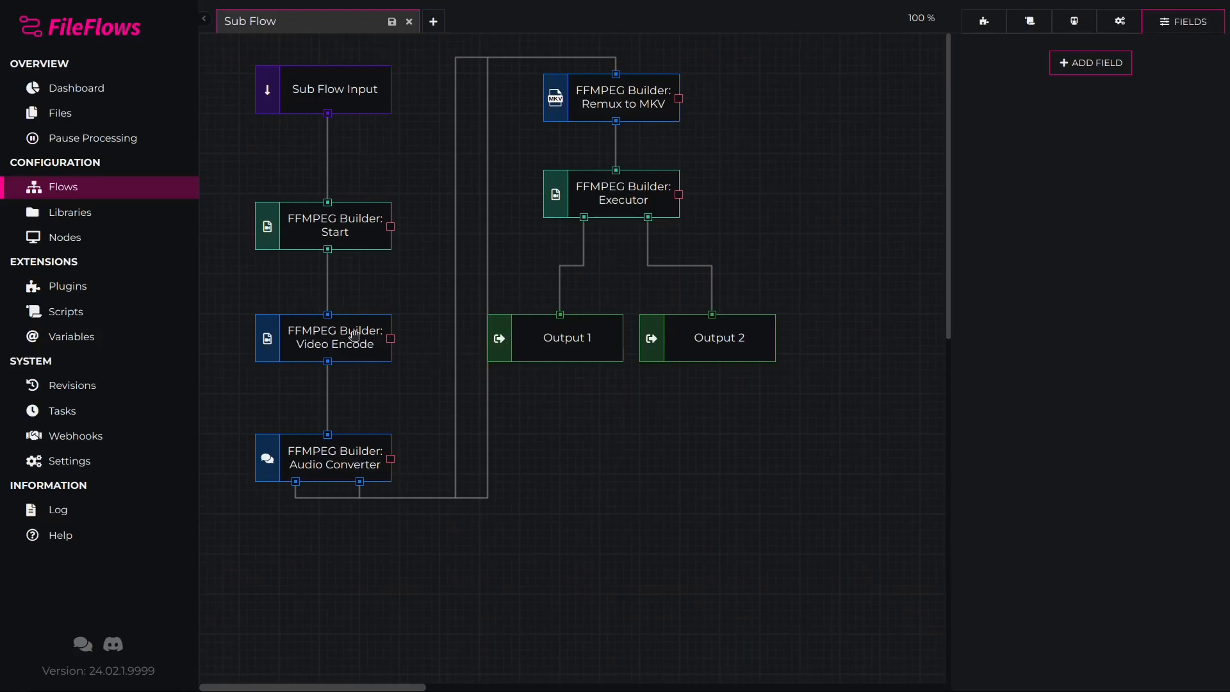
double_click(326, 337)
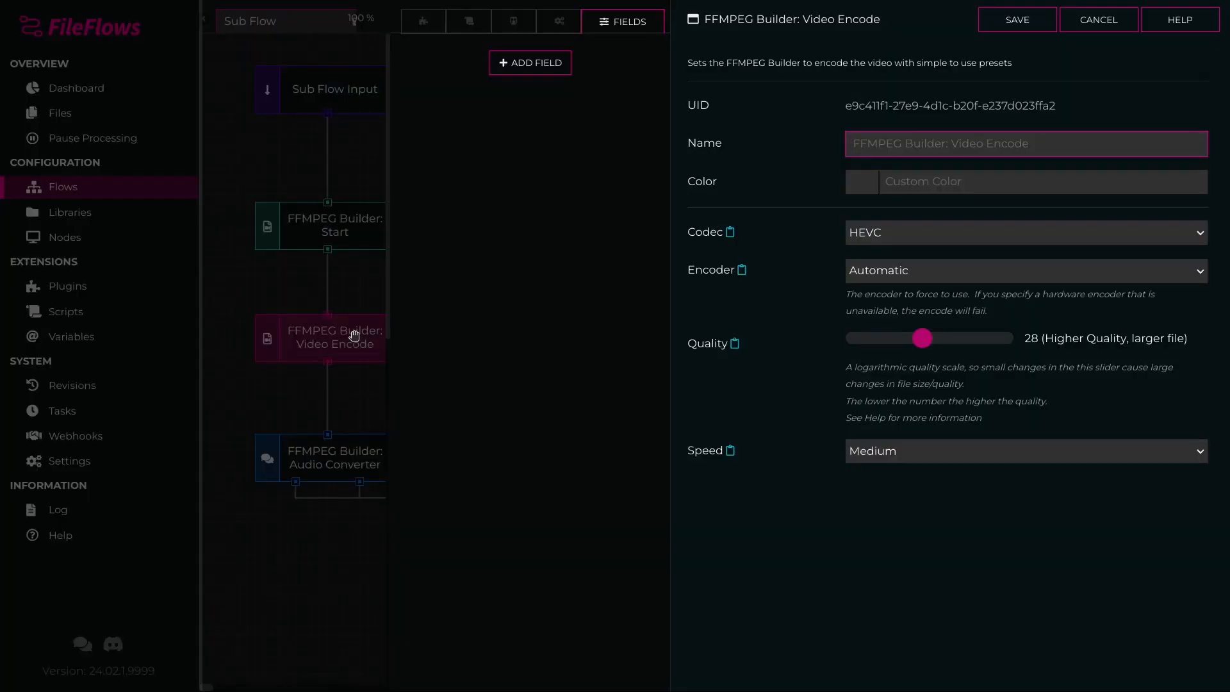
Step: Add a Quality slider field linked to Video Encode, default 24, maximum 51, inverted
left_click(530, 63)
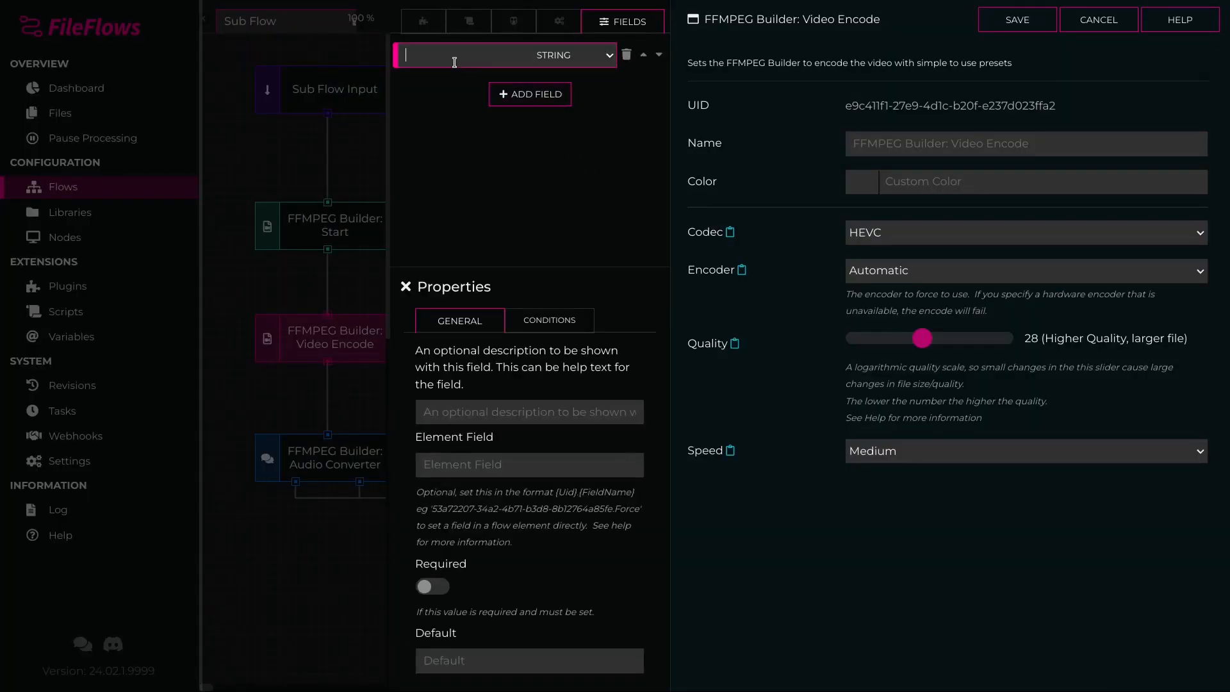
type("Quality")
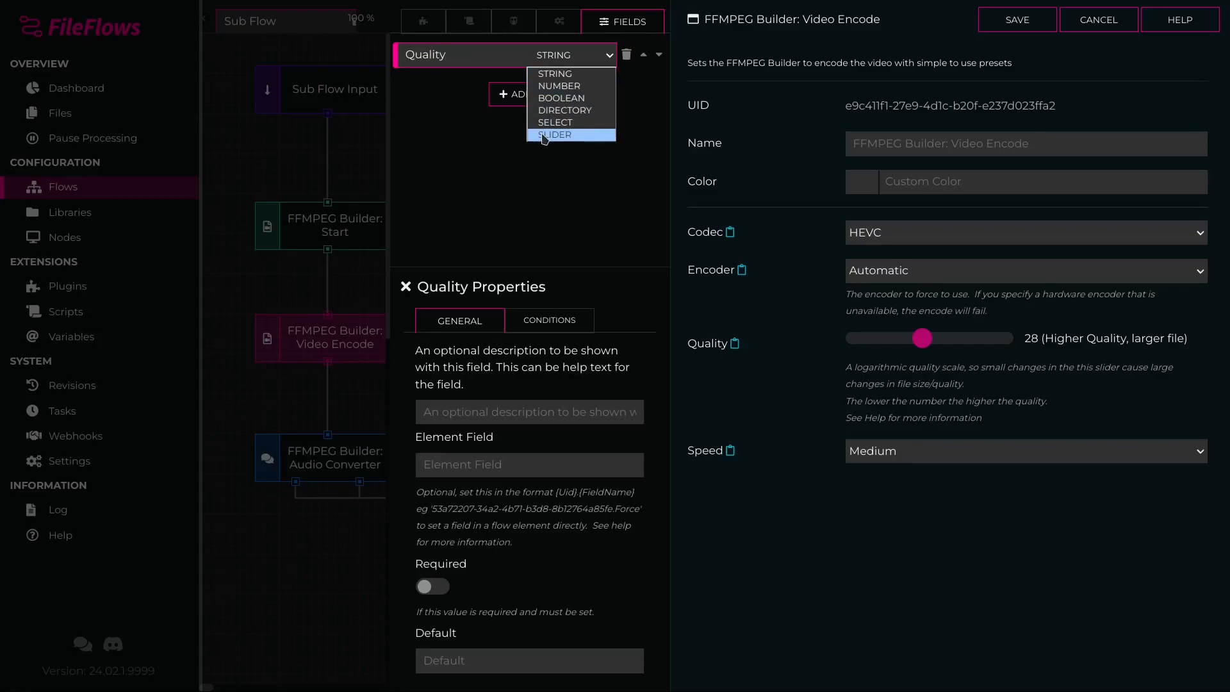
left_click(555, 134)
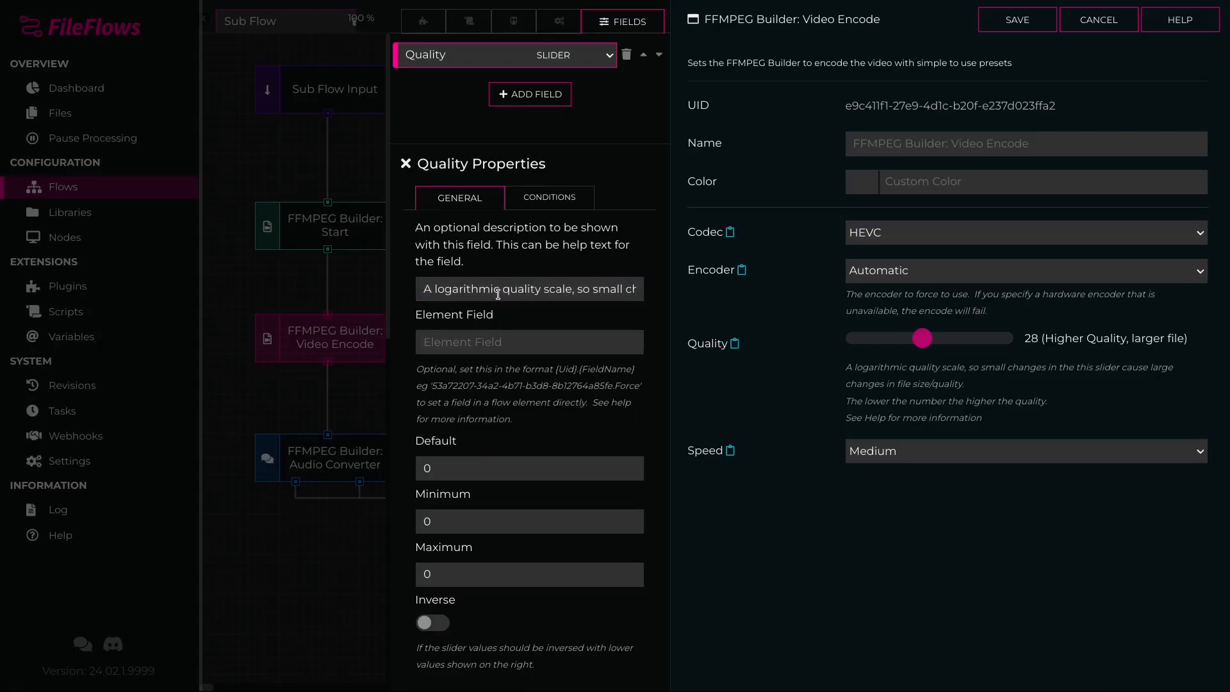
left_click(738, 270)
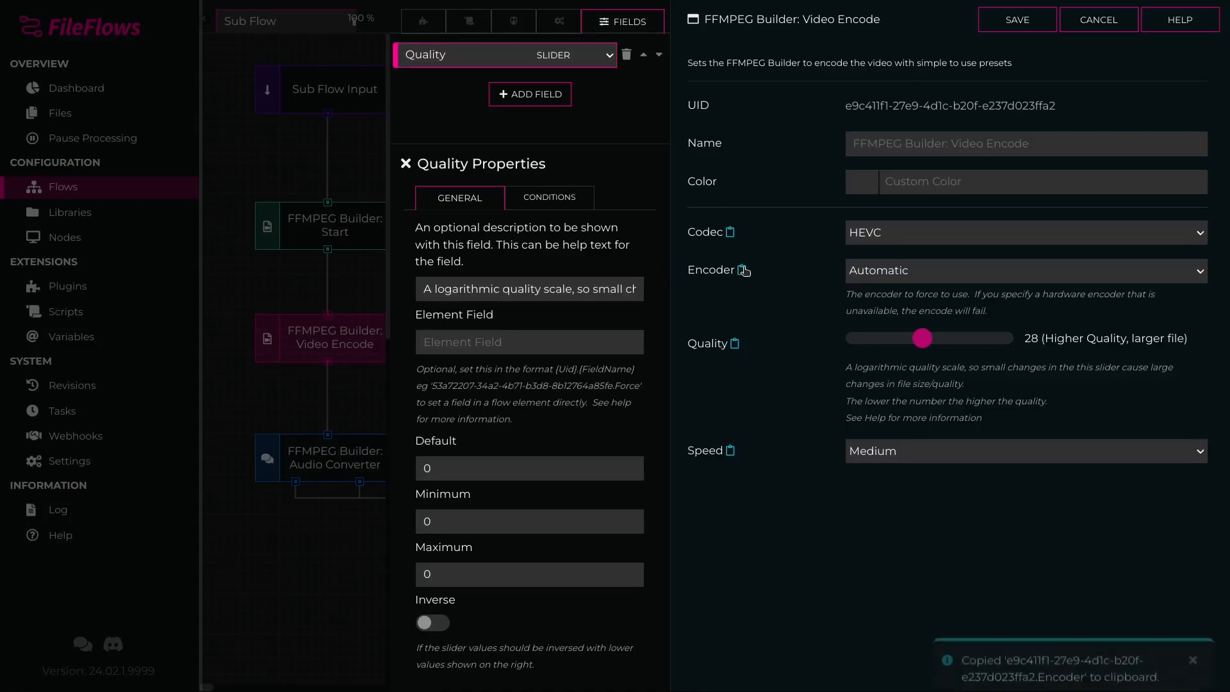
left_click(528, 341)
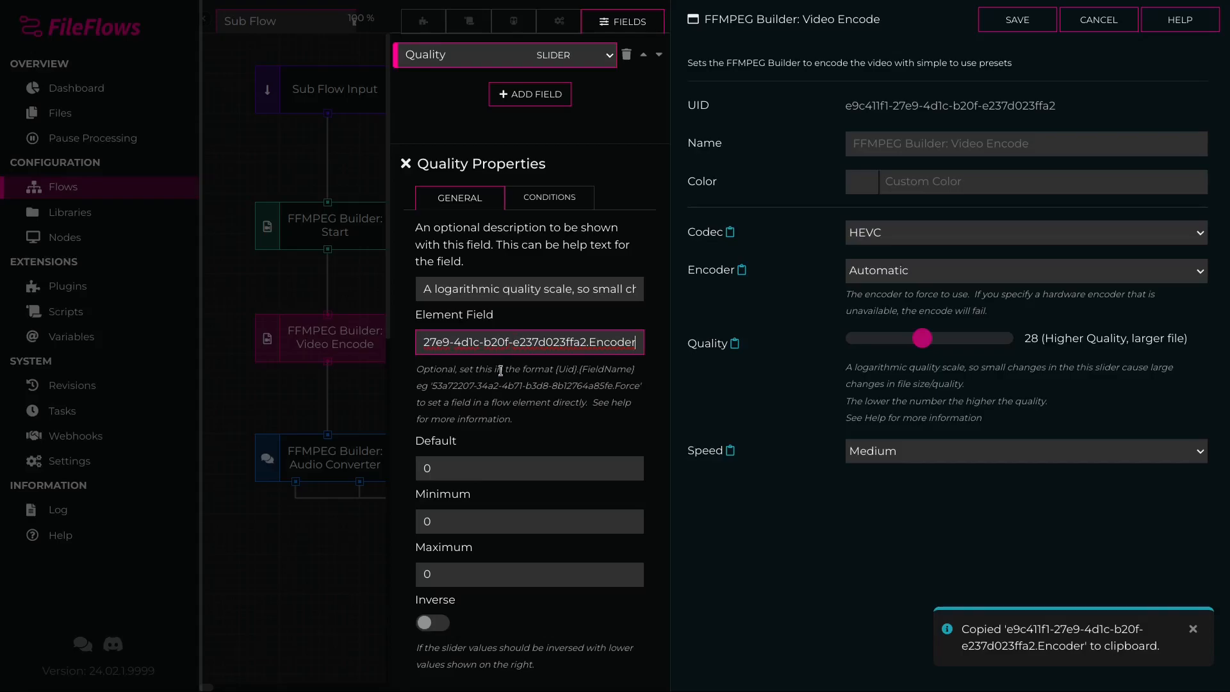
type("24")
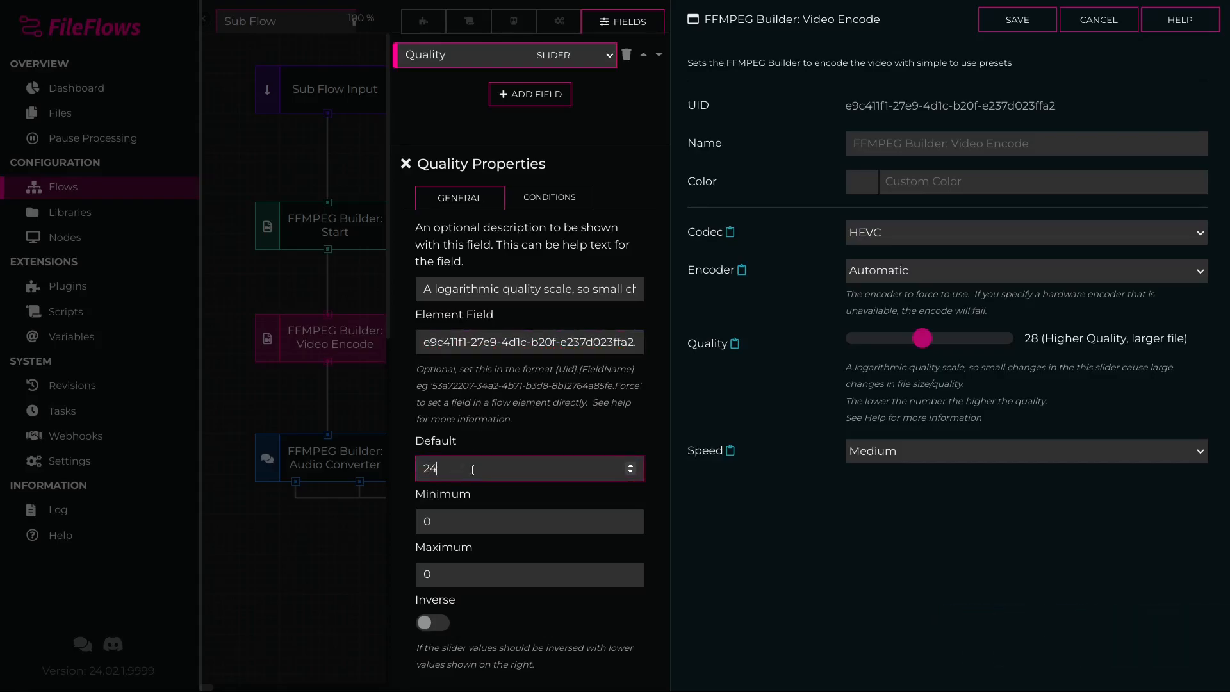
type("51")
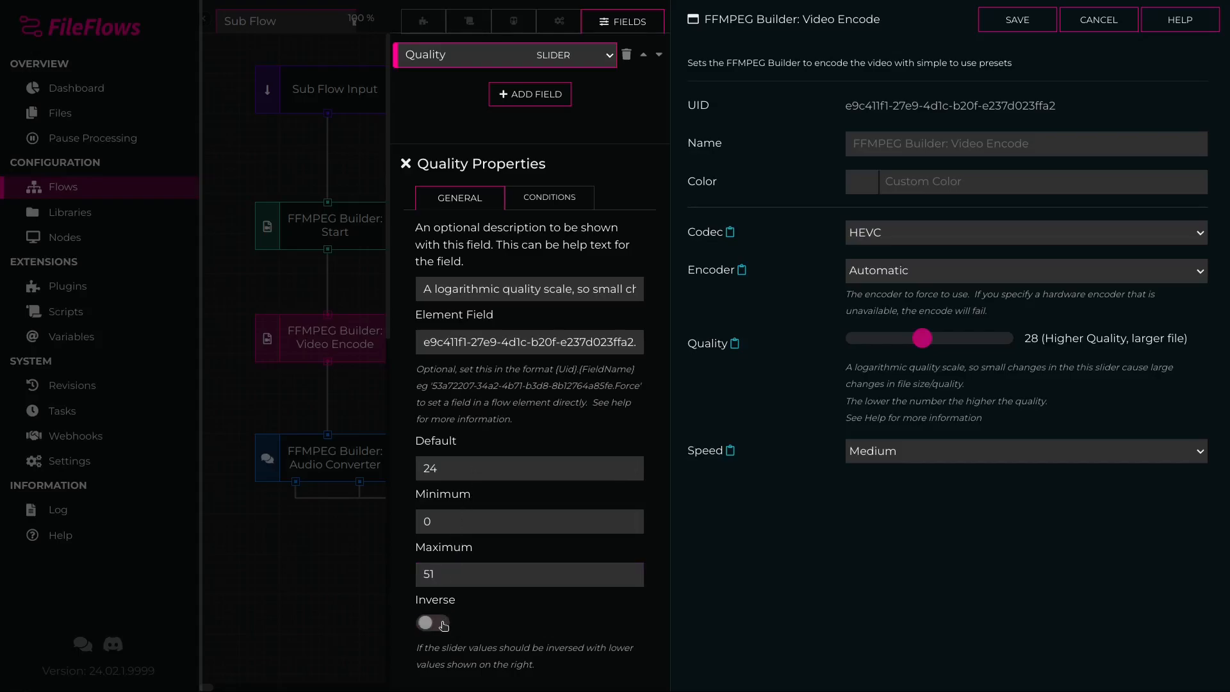
left_click(431, 622)
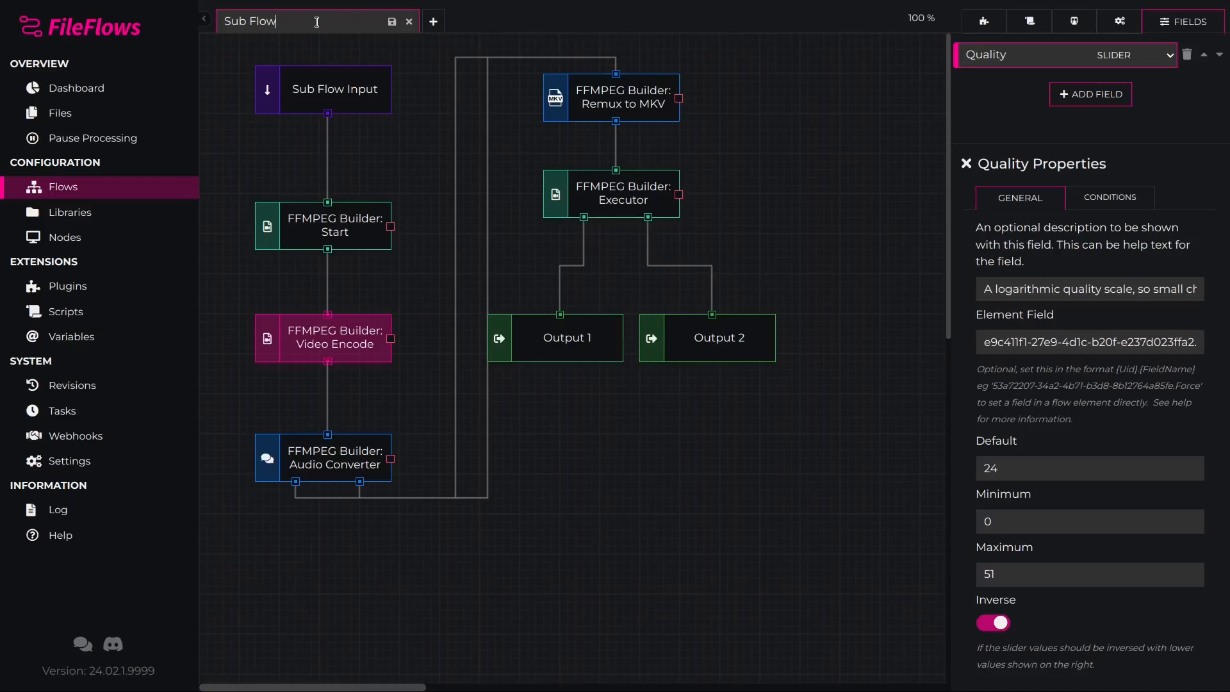
Step: Rename the sub flow to 'HEVC / AAC / MKV' and save it
left_click(391, 21)
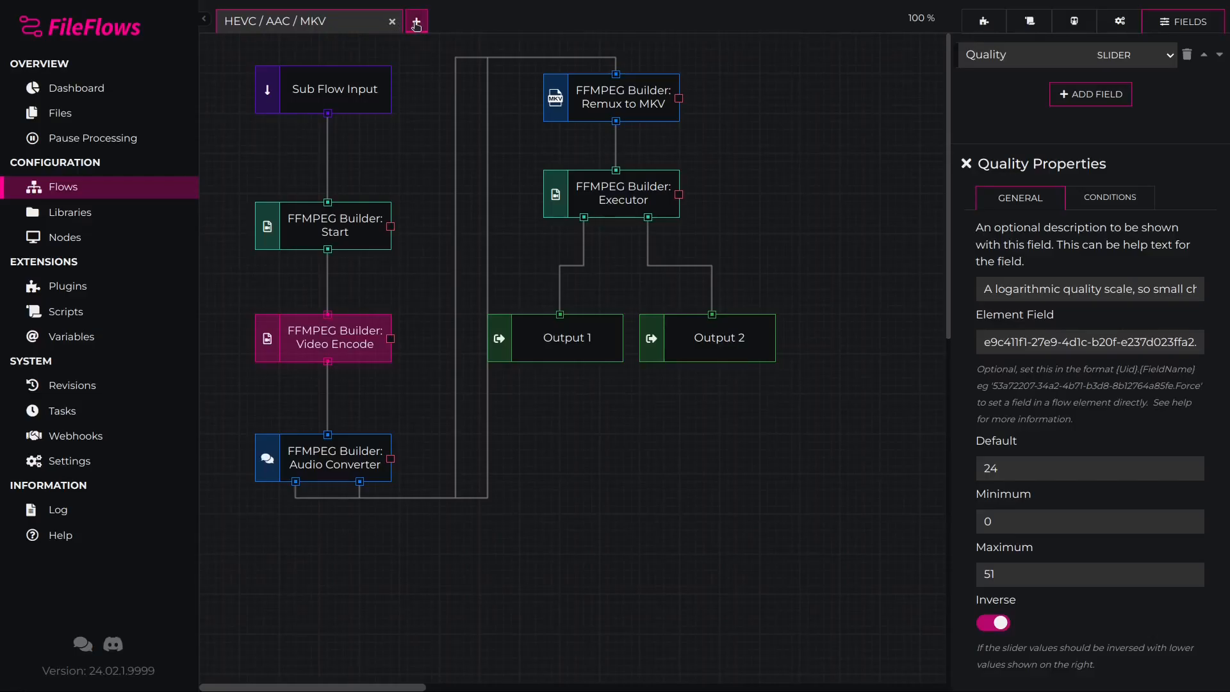
Step: Create a new Video File flow and add the HEVC / AAC / MKV sub flow beneath Video File
left_click(416, 20)
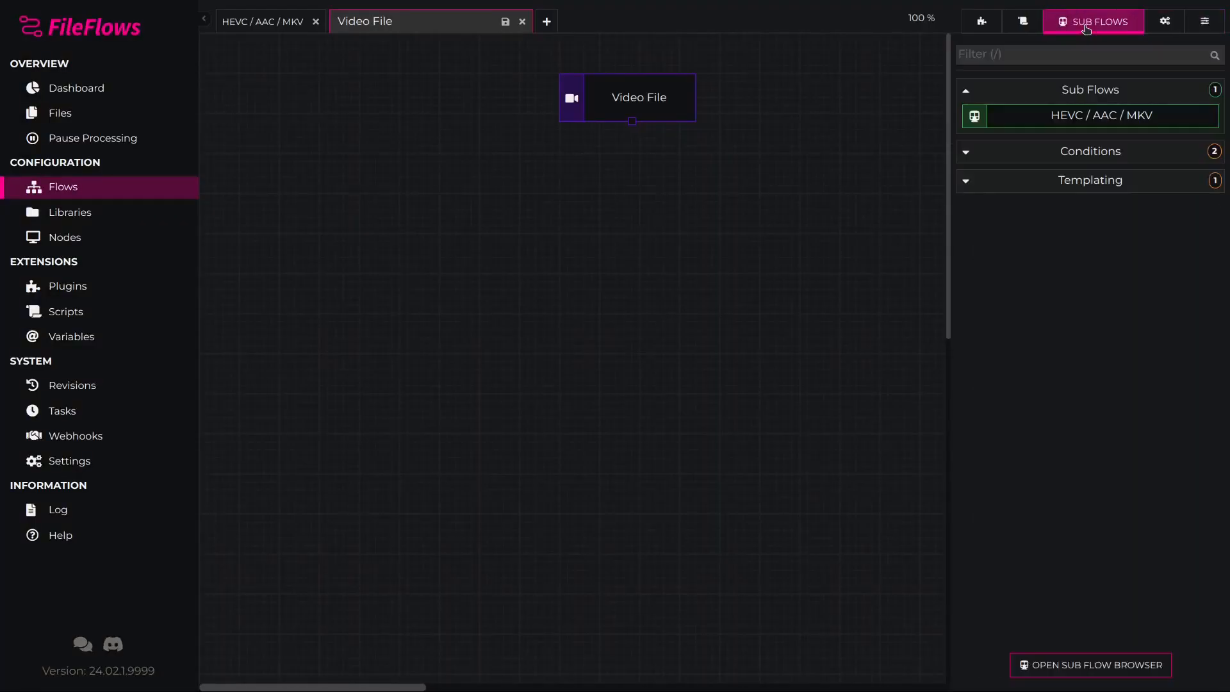
left_click_drag(1089, 115, 637, 275)
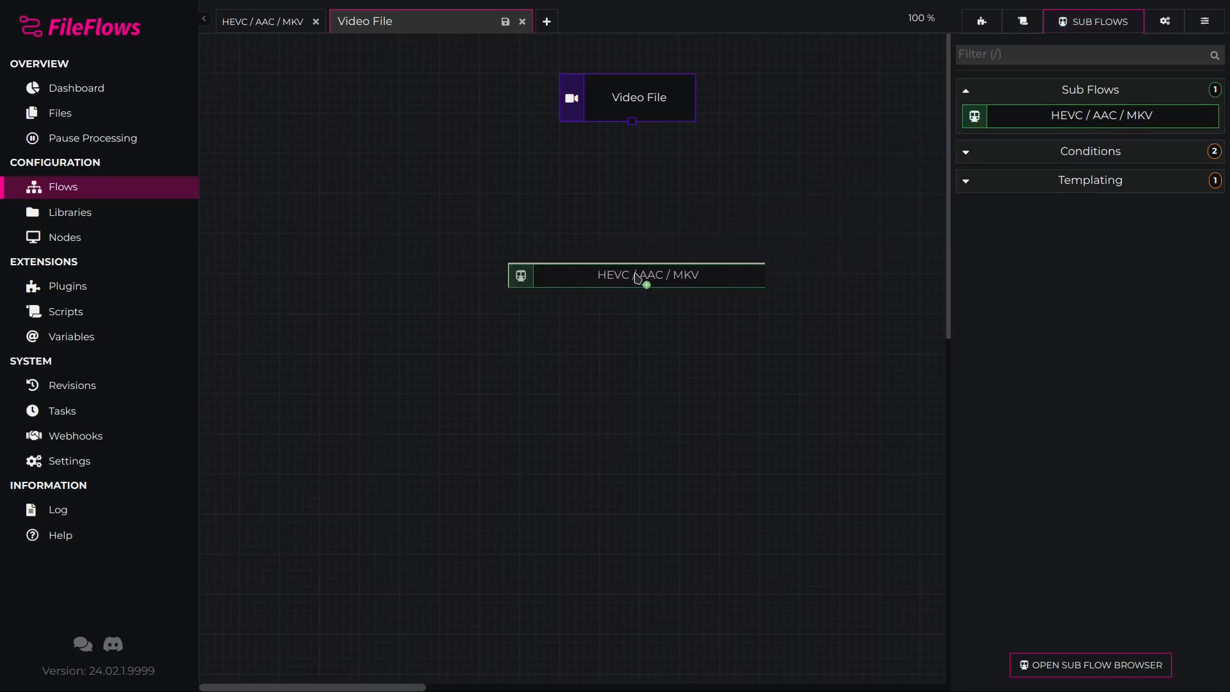
double_click(635, 274)
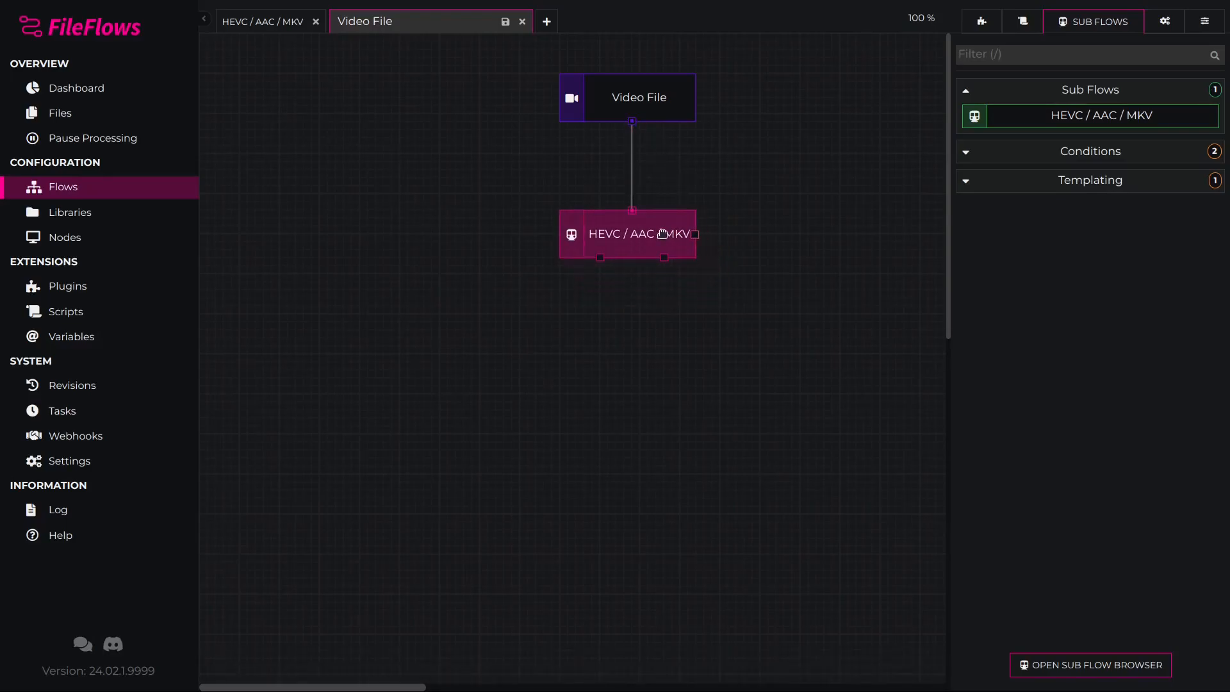
left_click(982, 22)
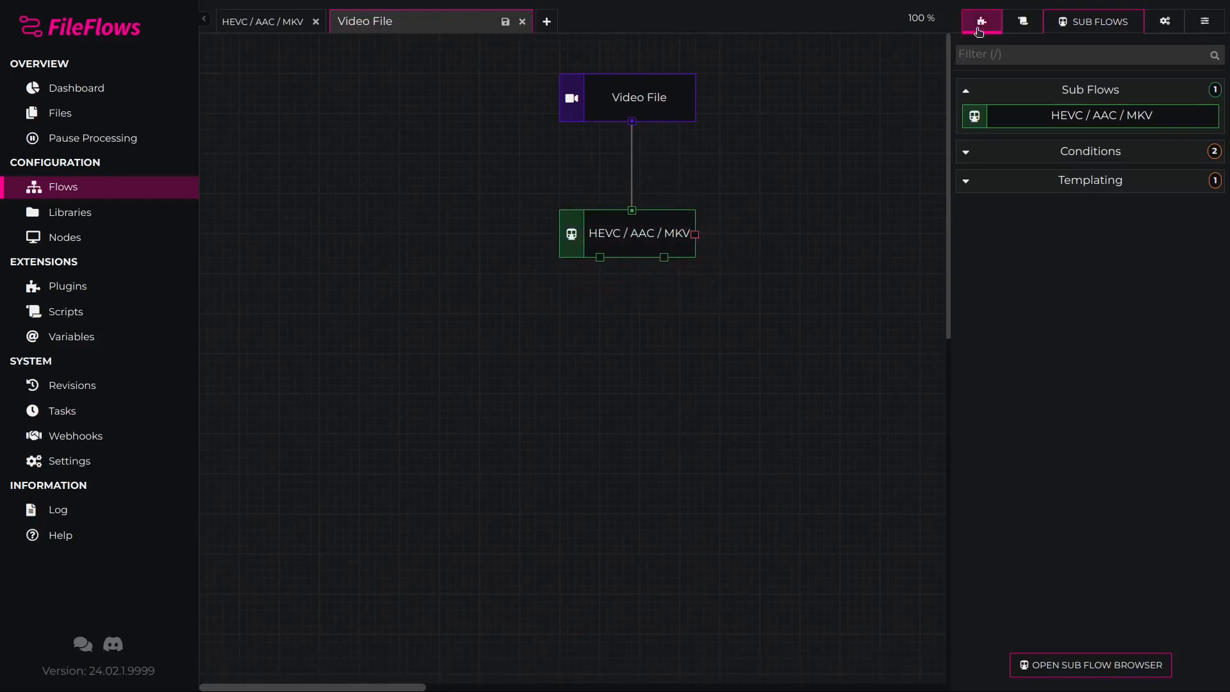
Step: Add Replace Original with default settings and connect the sub flow's Output 1 to it
left_click(1006, 21)
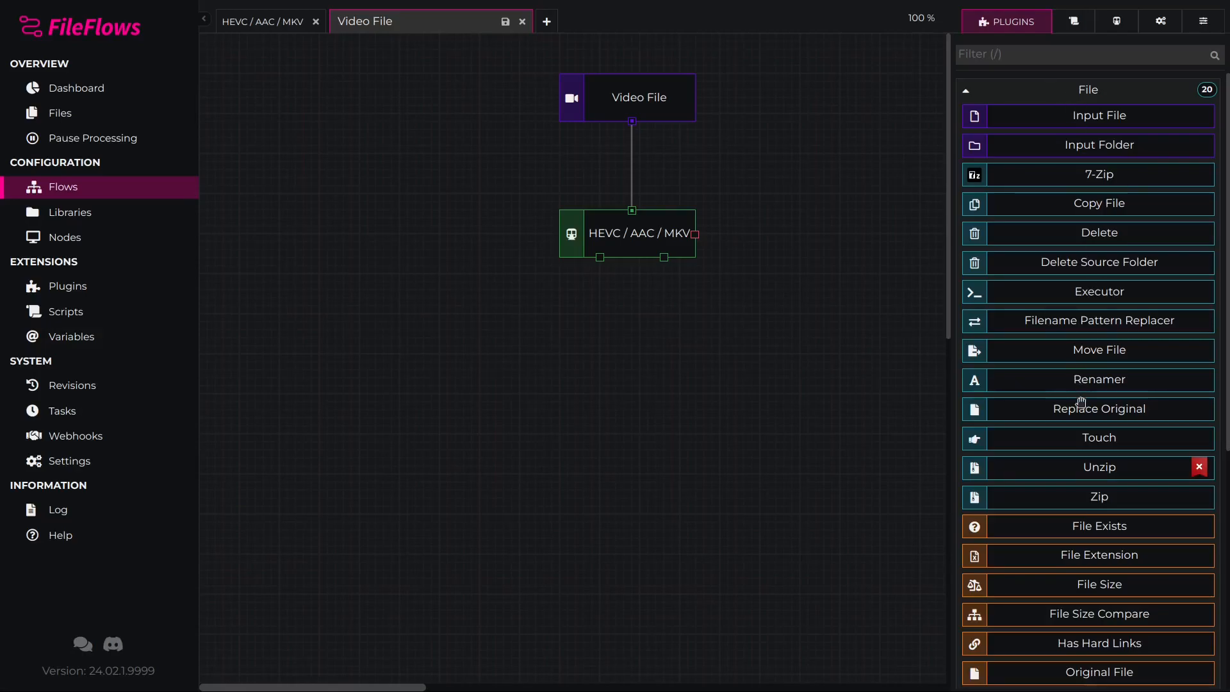
left_click_drag(1099, 408, 576, 408)
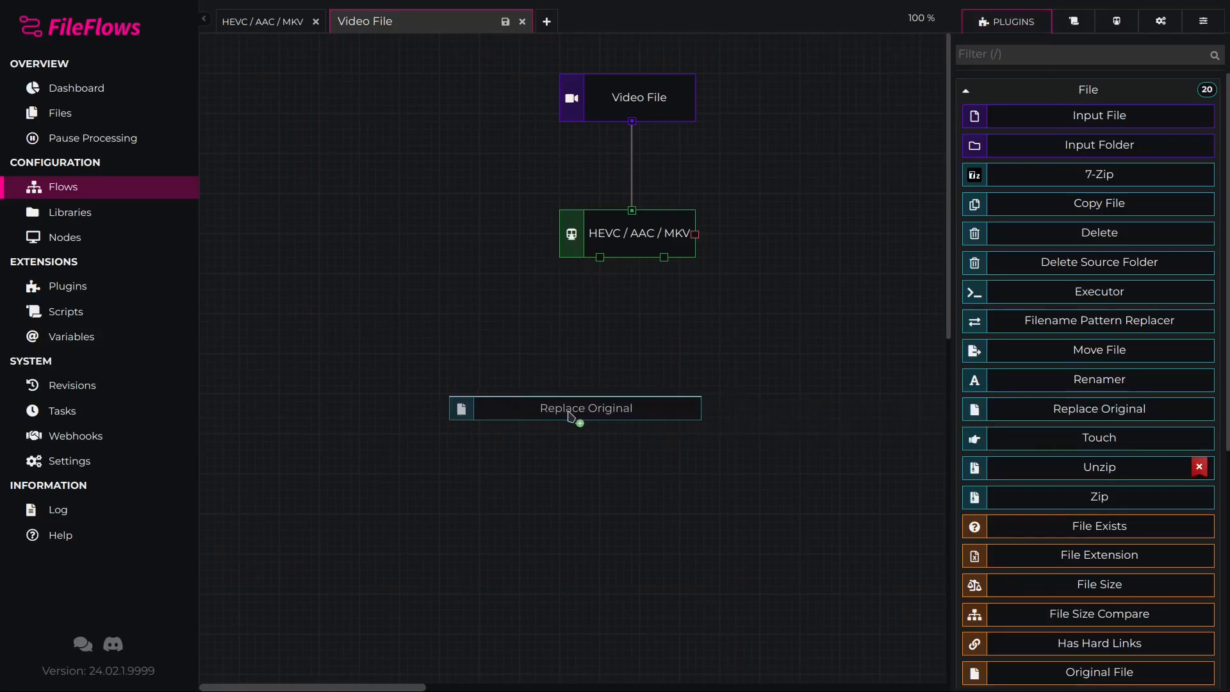
left_click(574, 409)
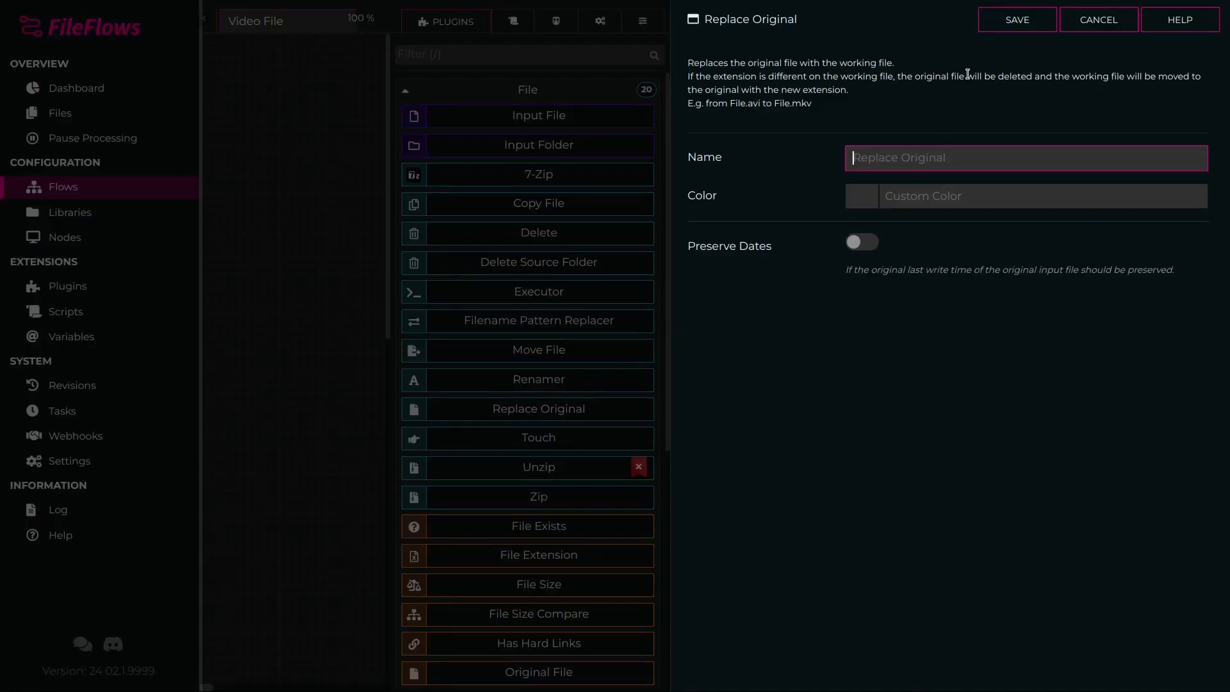
left_click(1097, 19)
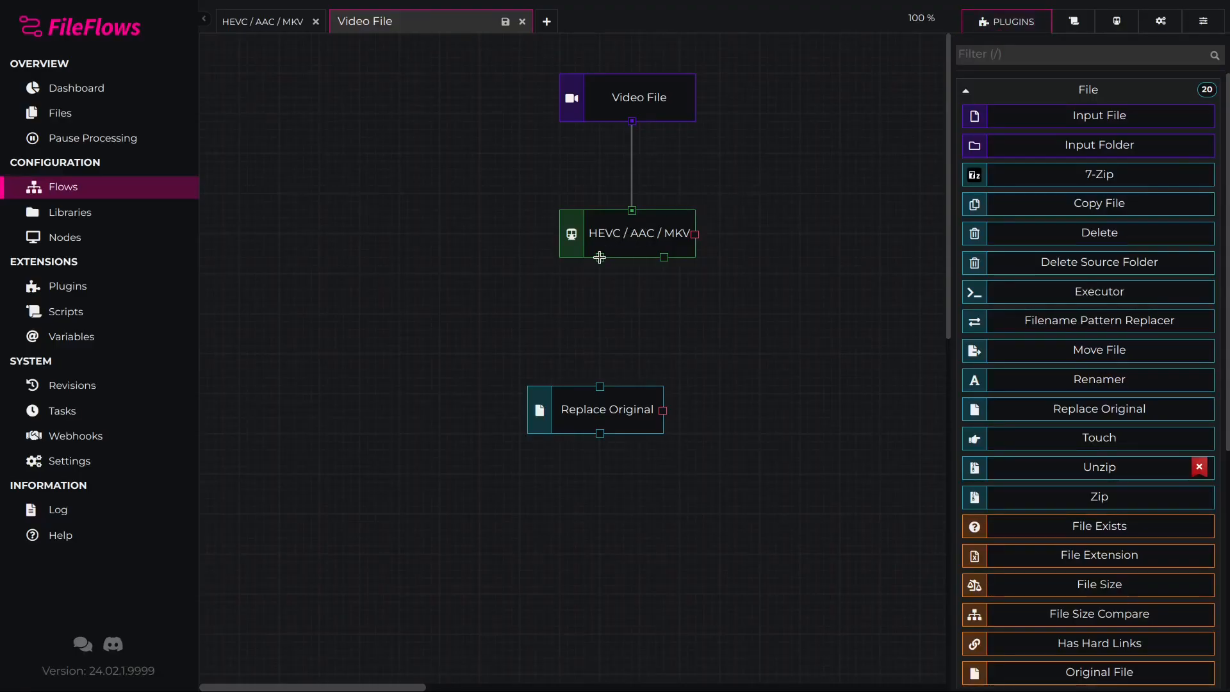
left_click_drag(601, 258, 601, 390)
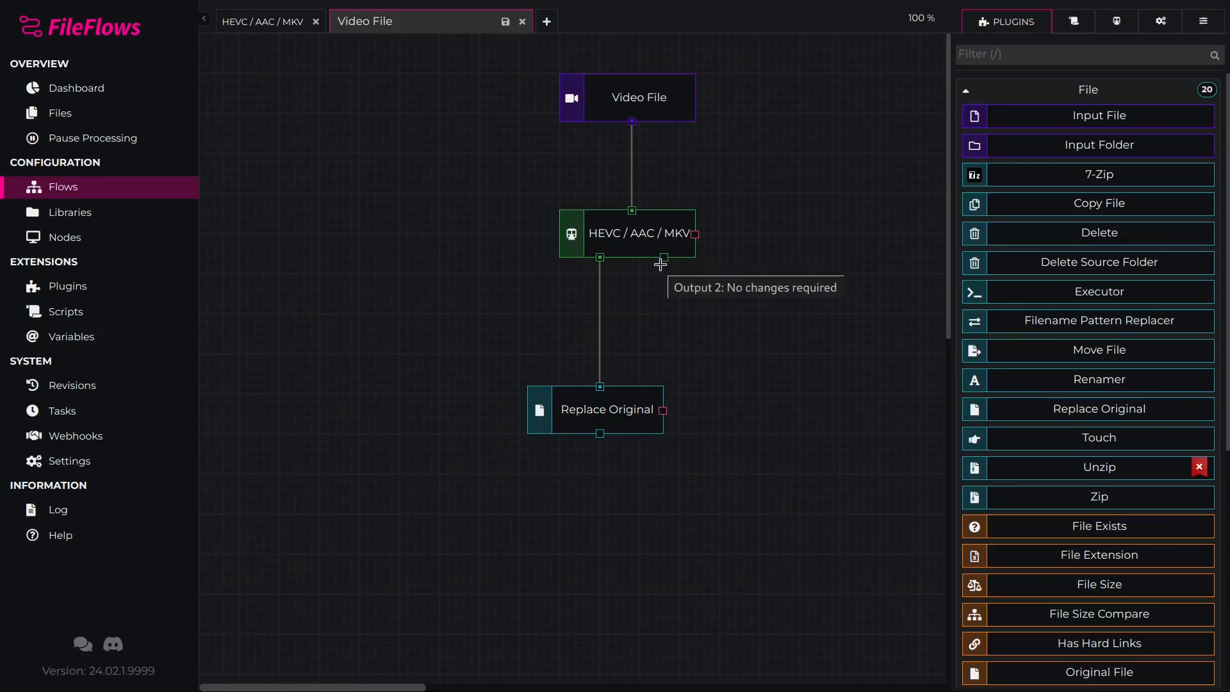
mouse_move(571, 134)
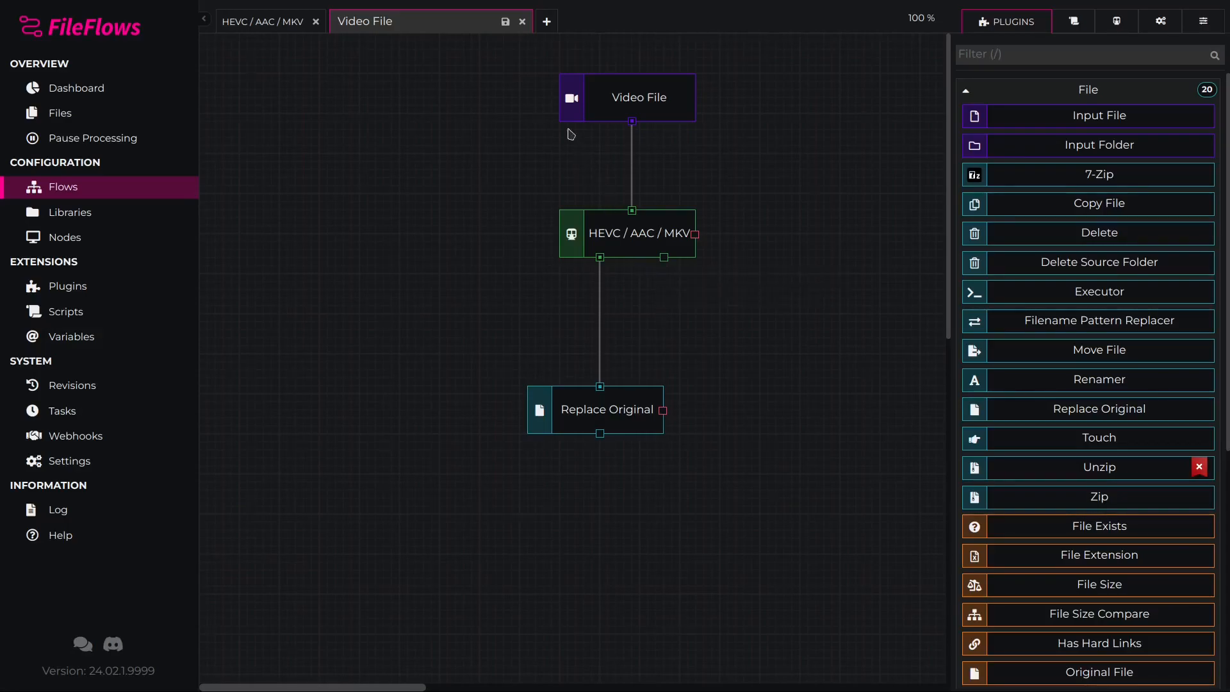
double_click(365, 22)
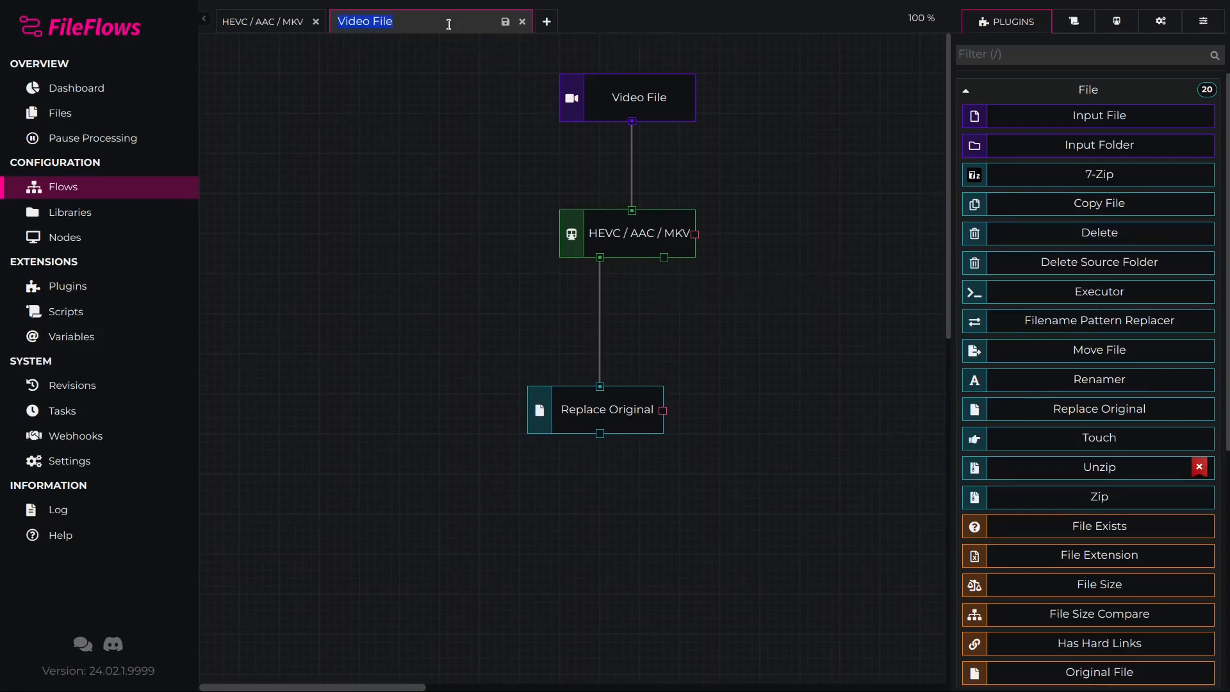